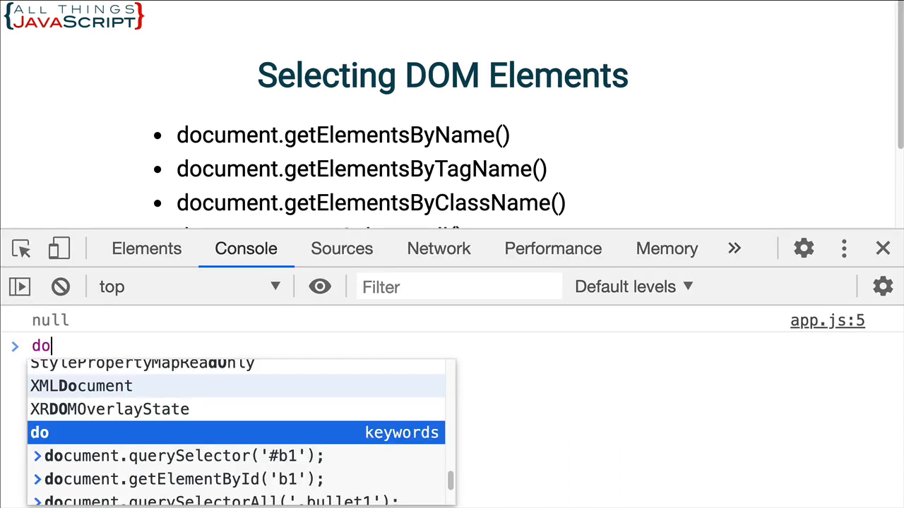
- Enter a document.getElement call in the console, which throws an uncaught error
{"action": "type", "text": "cument.querySelector()</li>"}
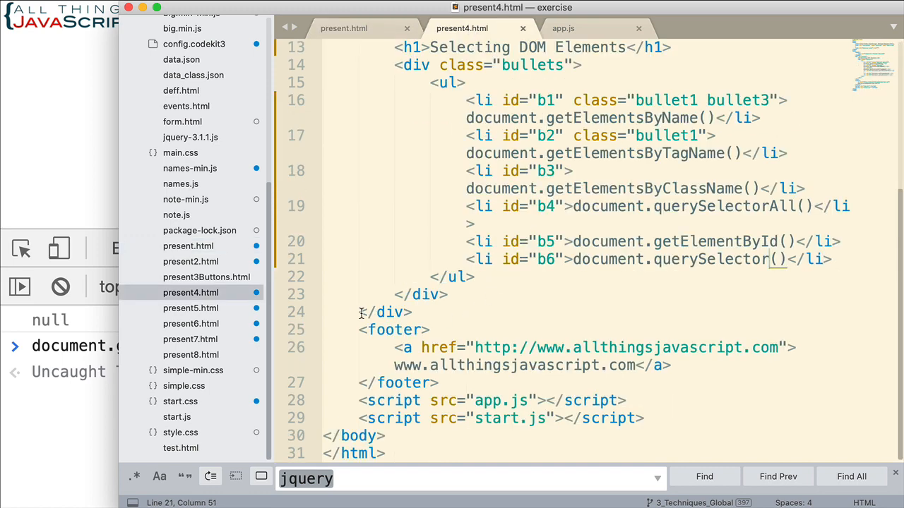
- Scroll present4.html in Sublime Text to review the li ids b1–b6 and their classes
{"action": "scroll", "scroll_direction": "up", "scroll_amount": 3}
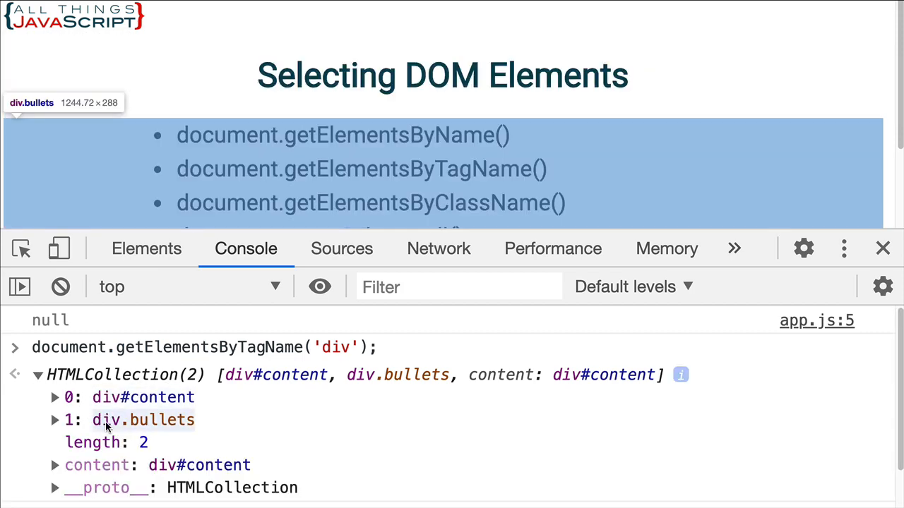
{"action": "mouse_move", "coordinate": [153, 420]}
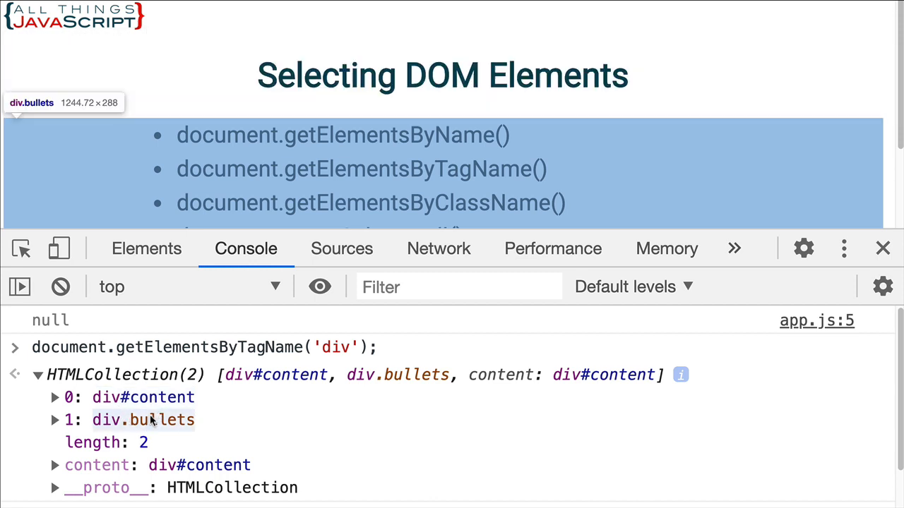
{"action": "mouse_move", "coordinate": [155, 423]}
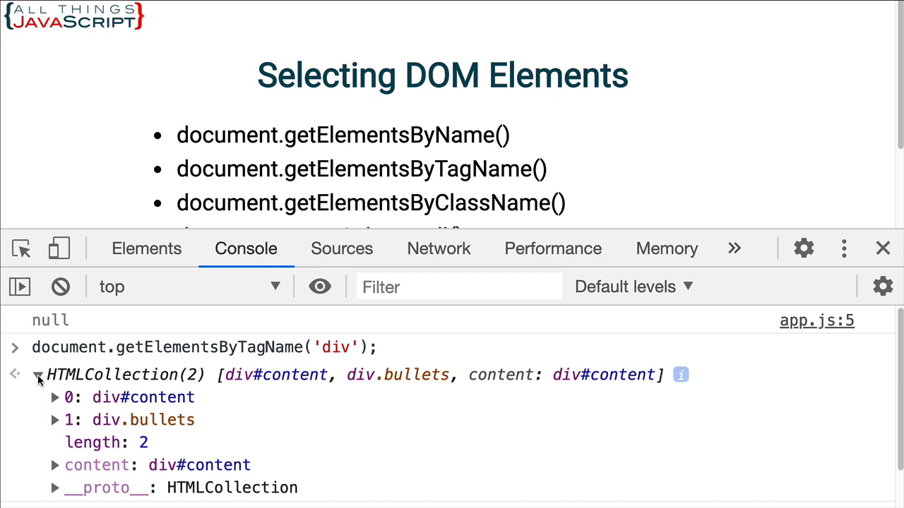
- Collapse the expanded HTMLCollection of div#content and div.bullets
{"action": "left_click", "coordinate": [39, 374]}
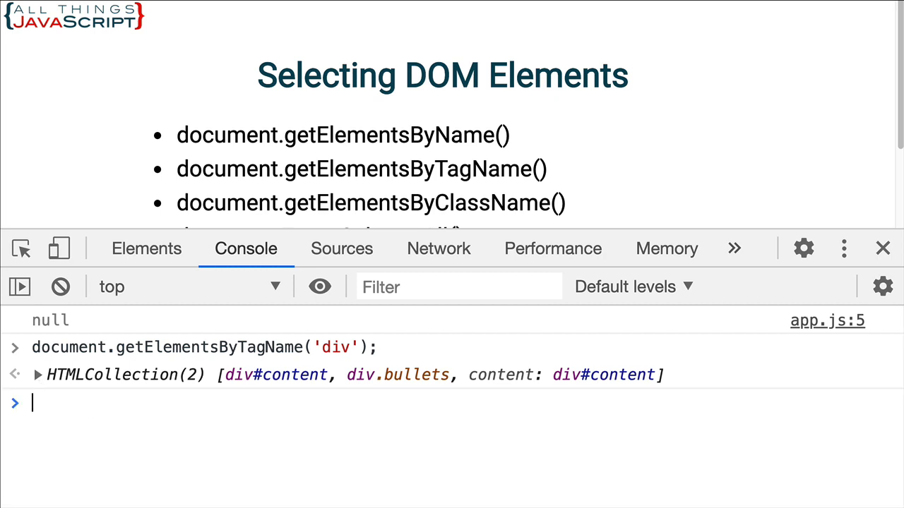
- Run document.getElementsByClassName('bullet1') returning an HTMLCollection of li#b1 and li#b2
{"action": "type", "text": "document.location"}
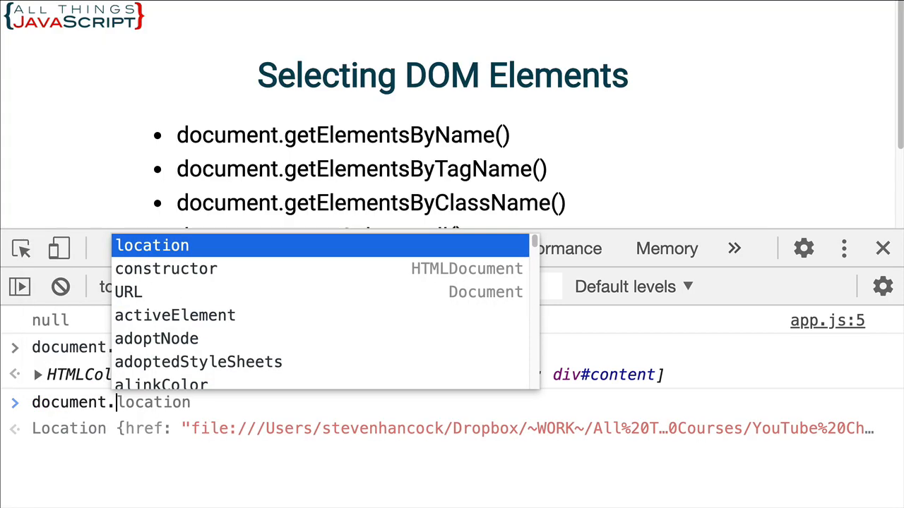
{"action": "type", "text": "getElementById"}
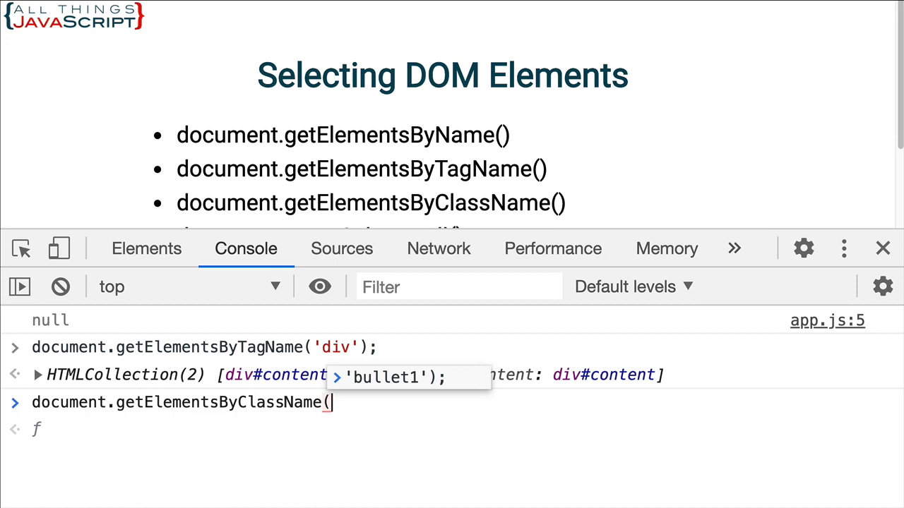
{"action": "type", "text": "'b"}
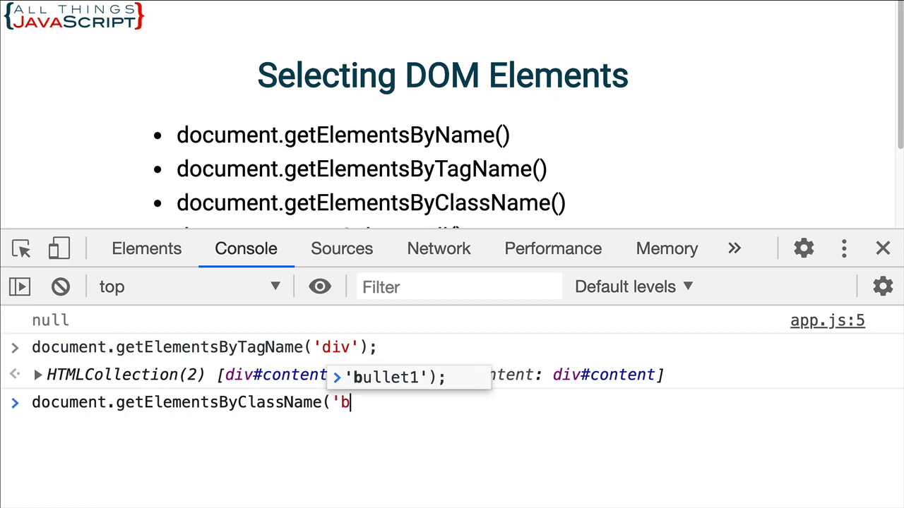
{"action": "type", "text": "ul"}
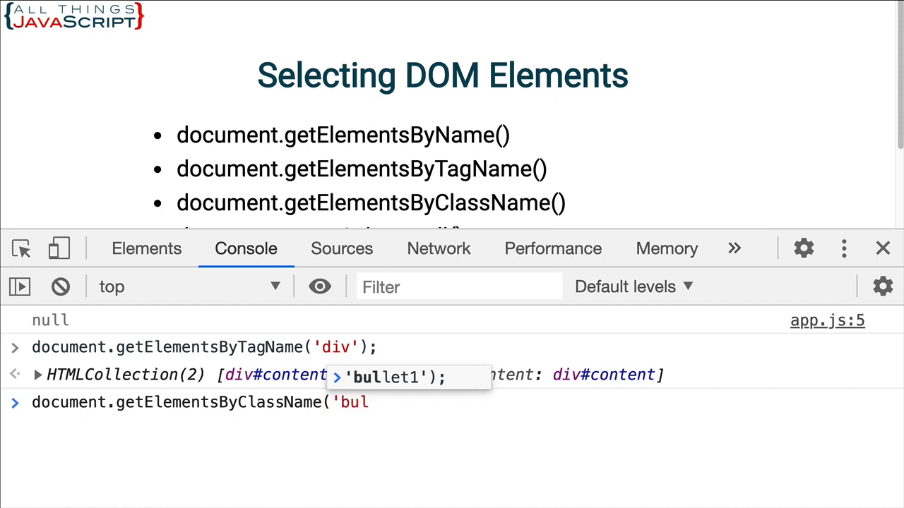
{"action": "type", "text": "let1');"}
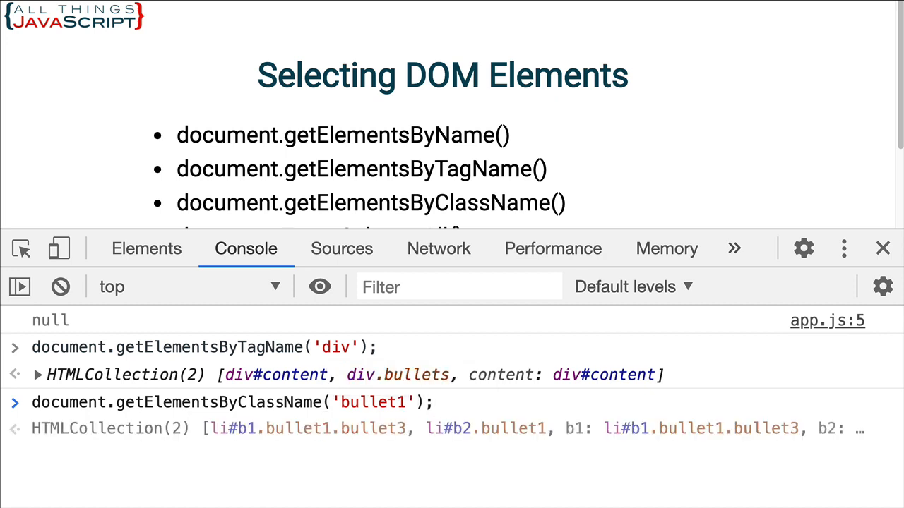
{"action": "mouse_move", "coordinate": [367, 172]}
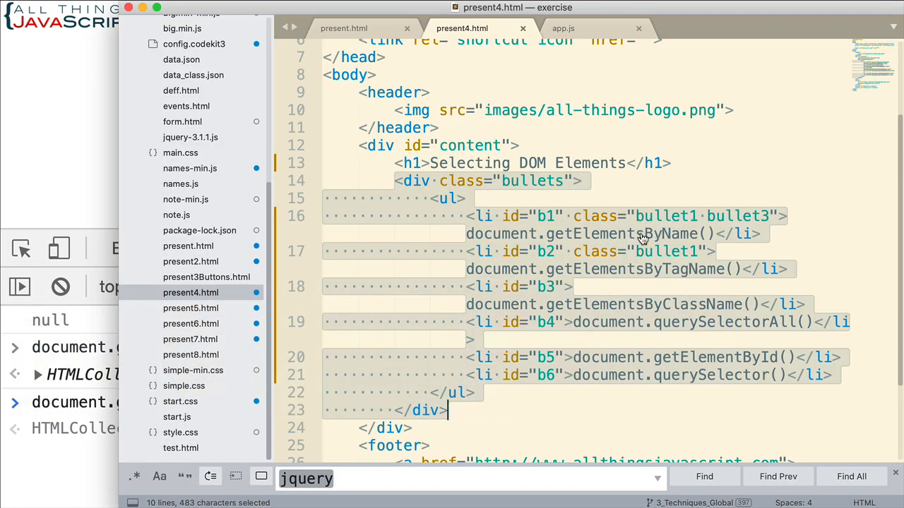
{"action": "mouse_move", "coordinate": [559, 319]}
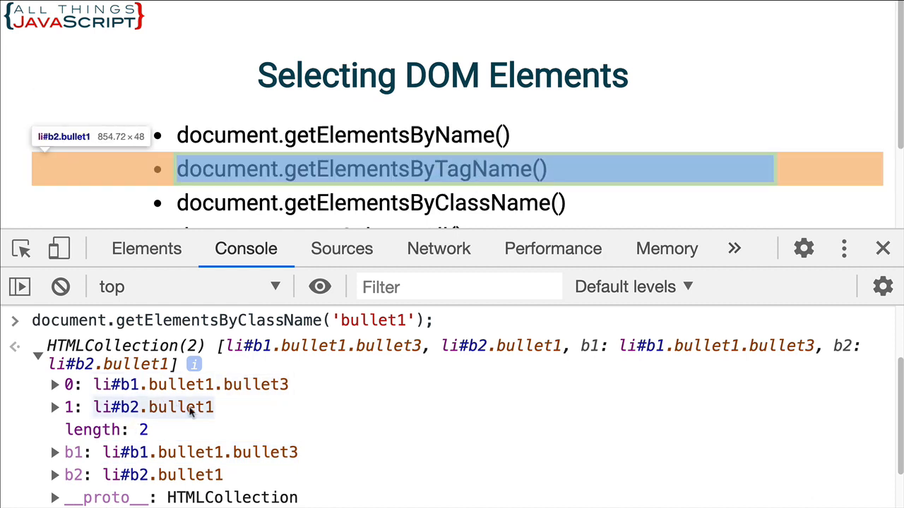
{"action": "mouse_move", "coordinate": [374, 410]}
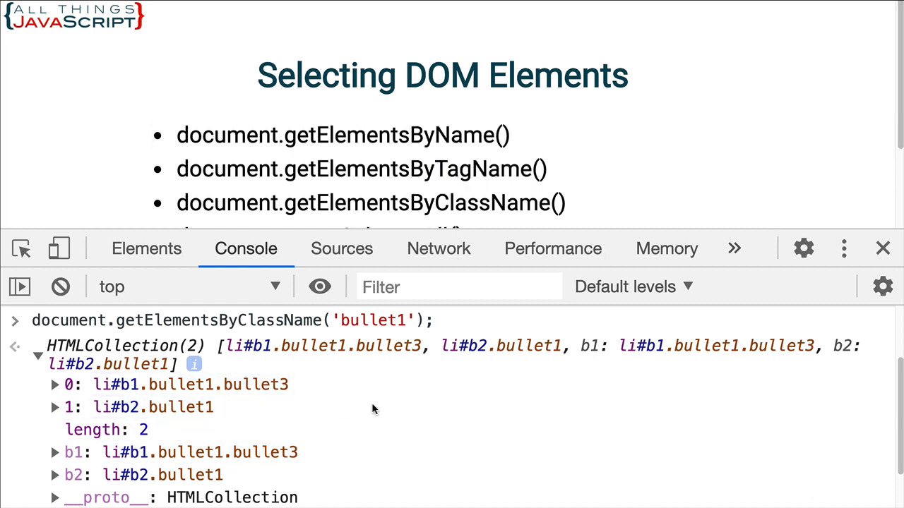
- Scroll past the bullet1 collection and begin a document.querySelectorAll call
{"action": "scroll", "scroll_direction": "down", "scroll_amount": 3}
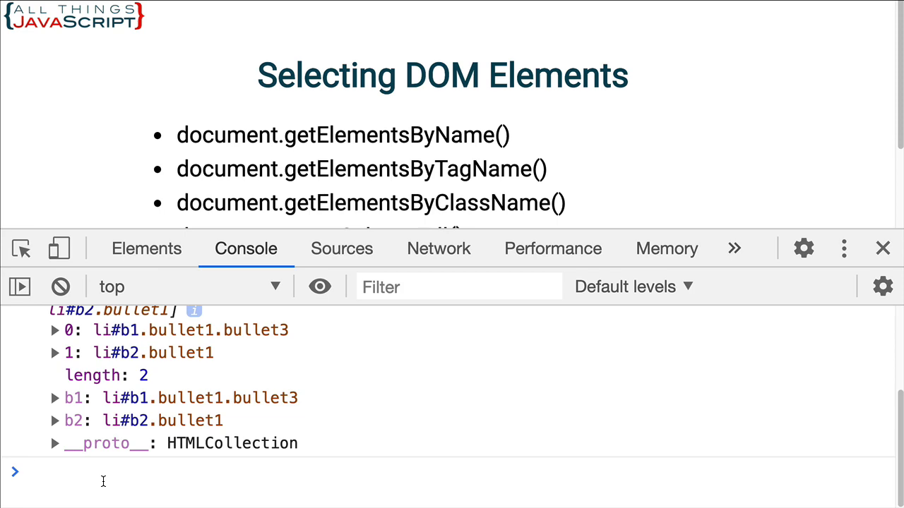
{"action": "type", "text": "document.querySelectorAll('"}
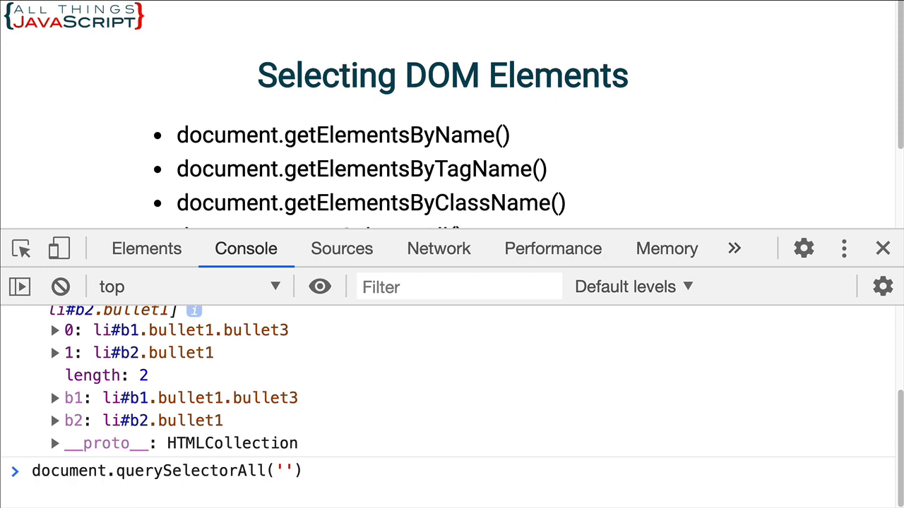
- Run document.querySelectorAll('div') returning a NodeList of div#content and div.bullets
{"action": "type", "text": "div"}
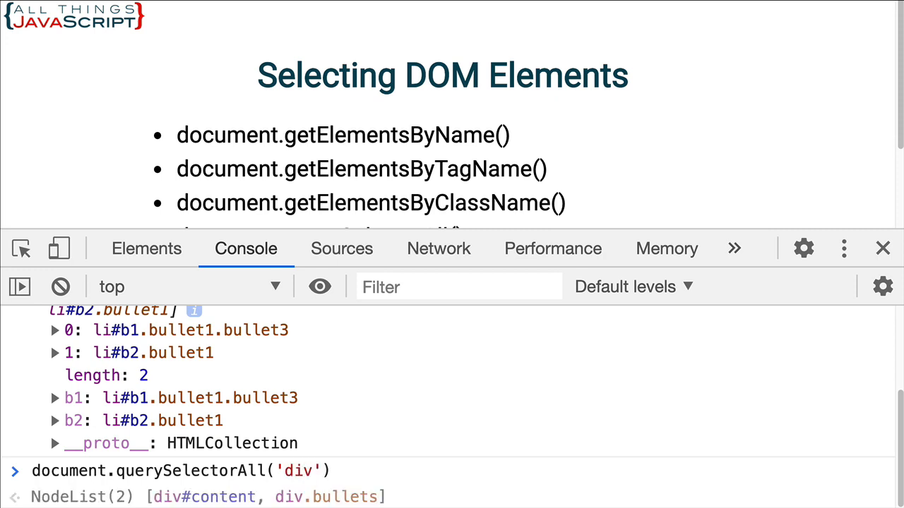
{"action": "type", "text": ";"}
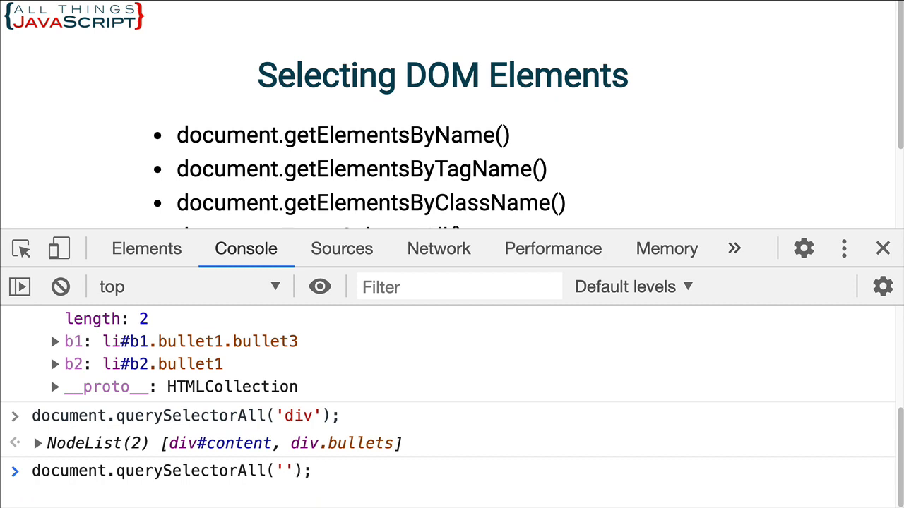
- Run querySelectorAll for '.bullet1' (li#b1, li#b2) and for '#b1' (li#b1 only)
{"action": "type", "text": ".bulle"}
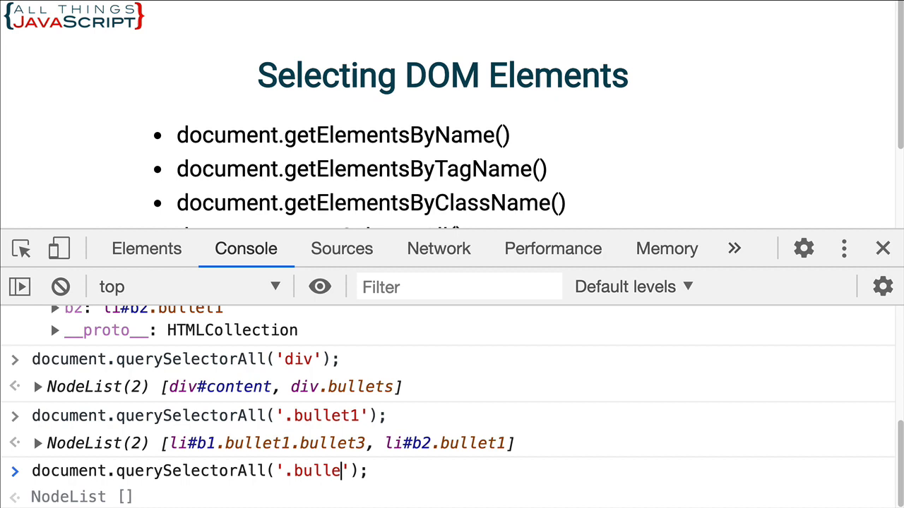
{"action": "type", "text": "#"}
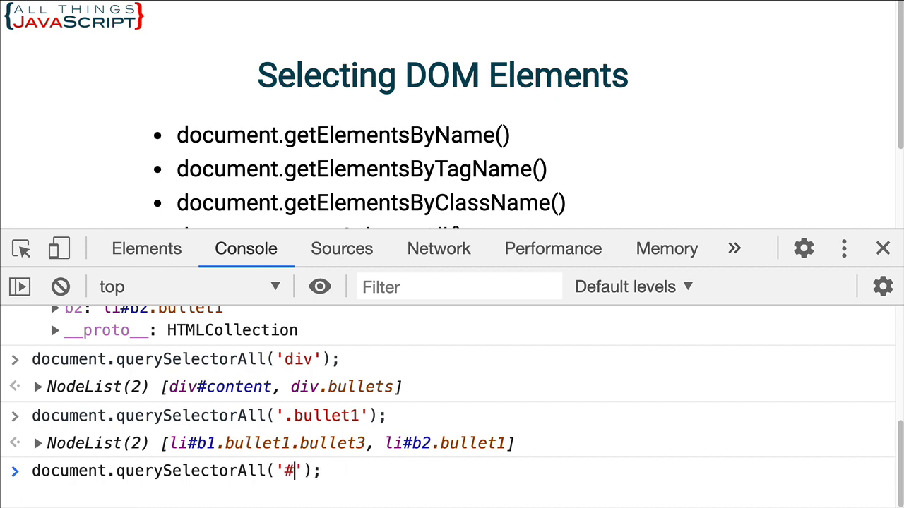
{"action": "type", "text": "b1"}
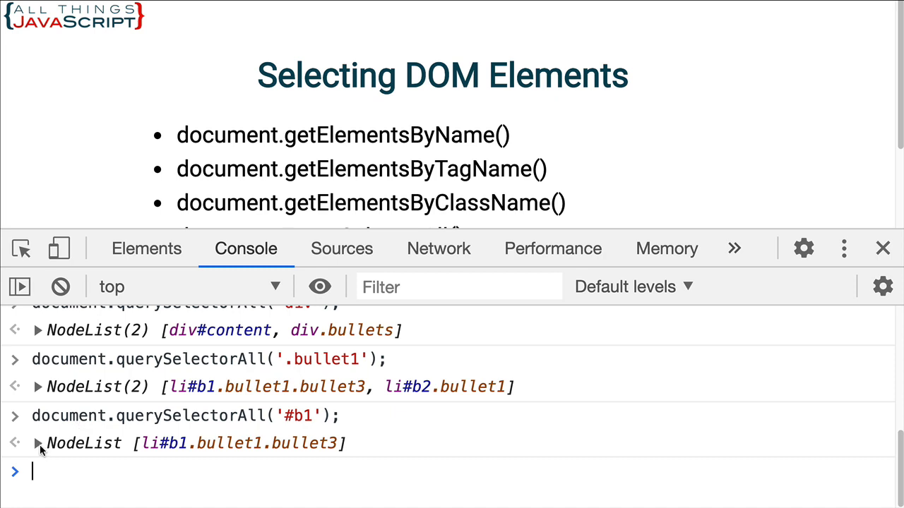
- Reopen the earlier div HTMLCollection to see its content named entry beside the two divs
{"action": "left_click", "coordinate": [38, 444]}
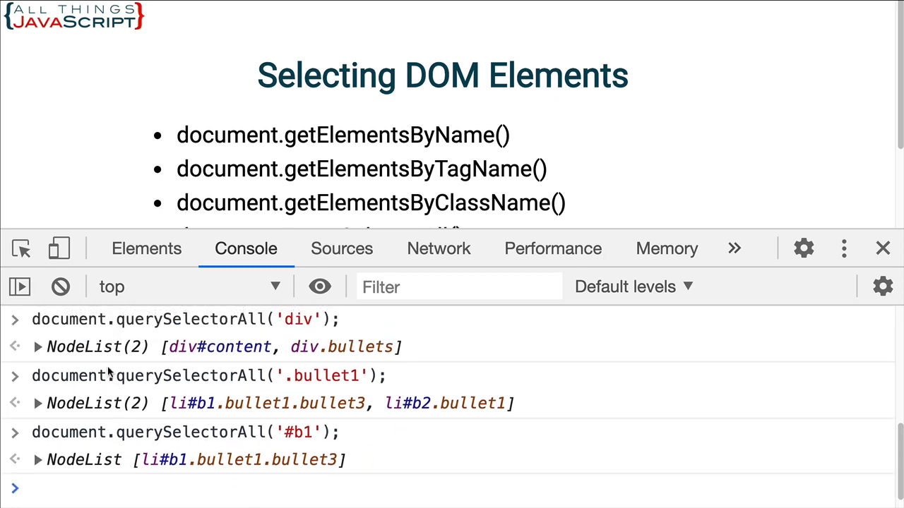
{"action": "scroll", "scroll_direction": "up", "scroll_amount": 3}
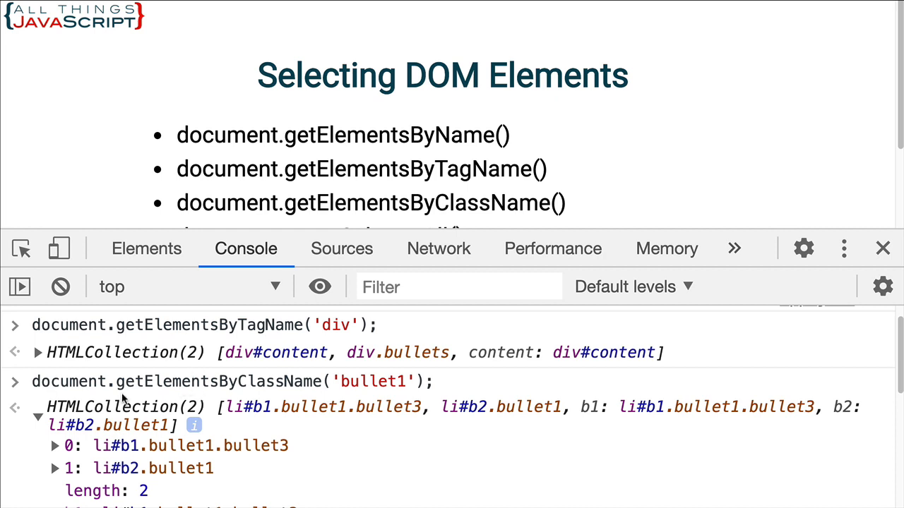
{"action": "mouse_move", "coordinate": [96, 396]}
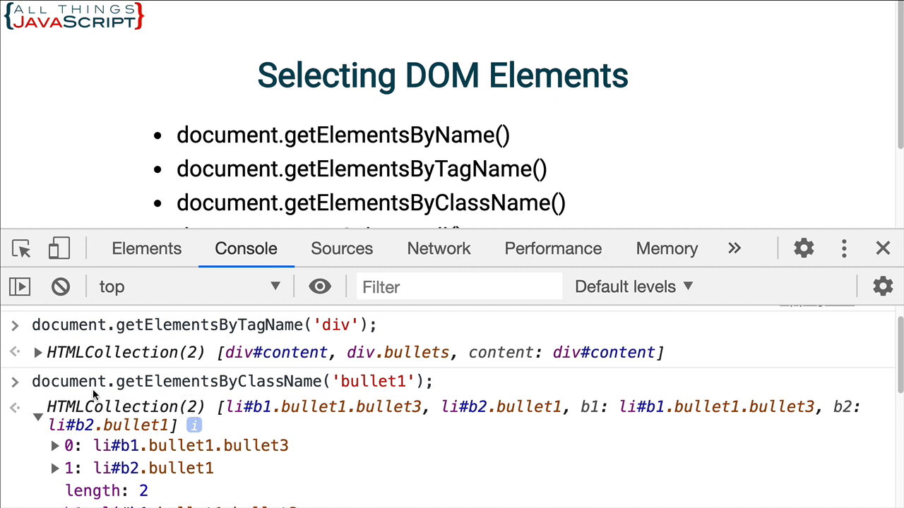
{"action": "mouse_move", "coordinate": [92, 365]}
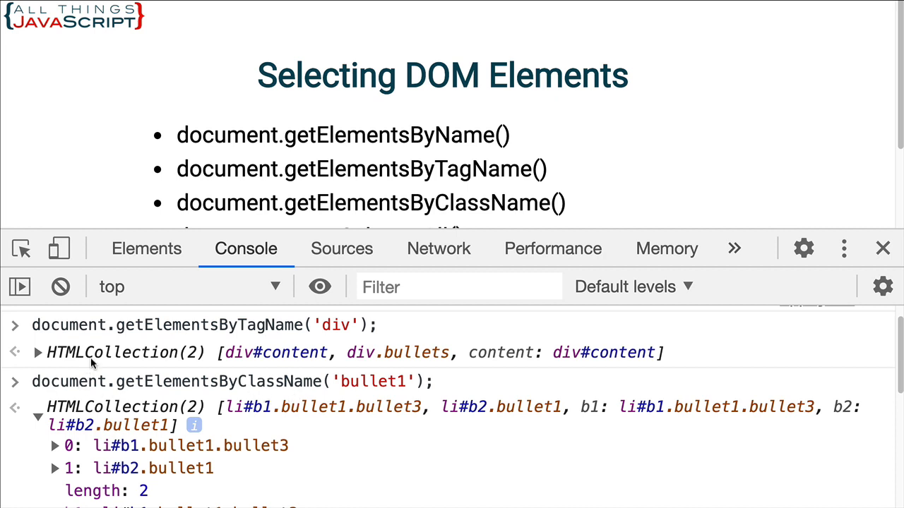
{"action": "scroll", "scroll_direction": "down", "scroll_amount": 3}
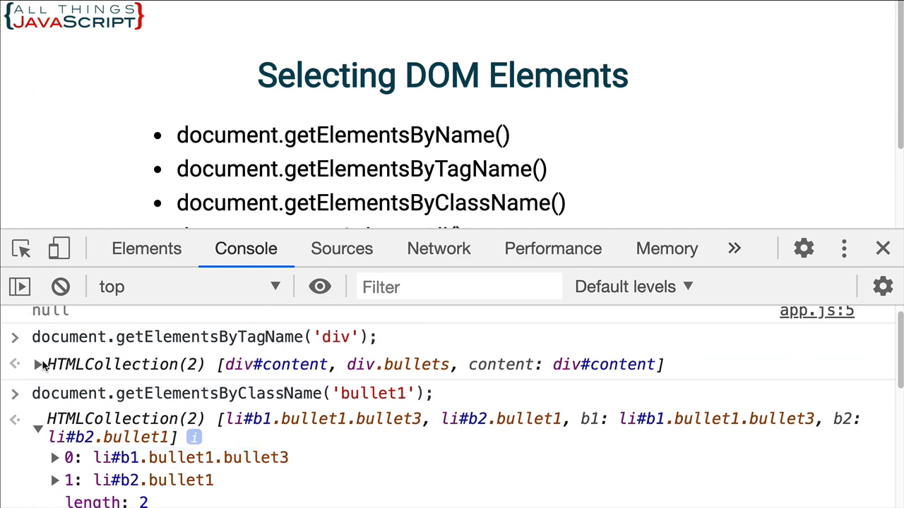
{"action": "left_click", "coordinate": [16, 364]}
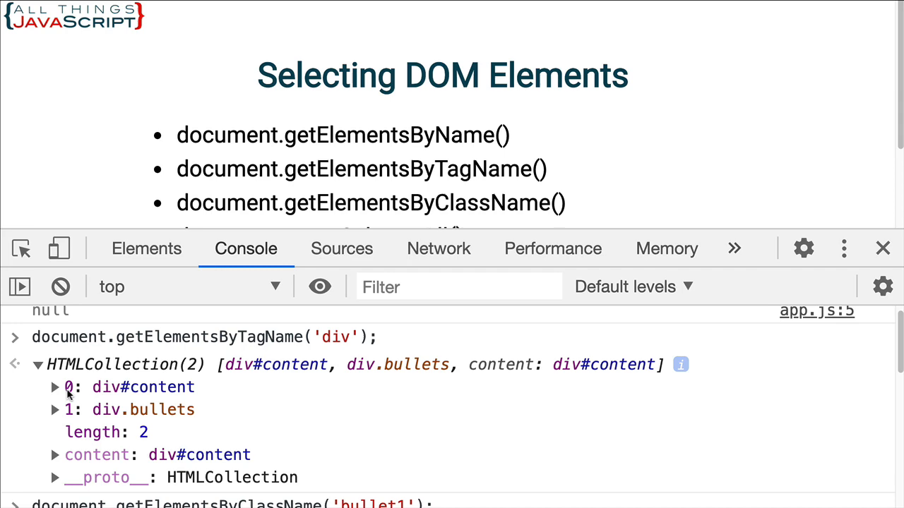
{"action": "scroll", "scroll_direction": "down", "scroll_amount": 3}
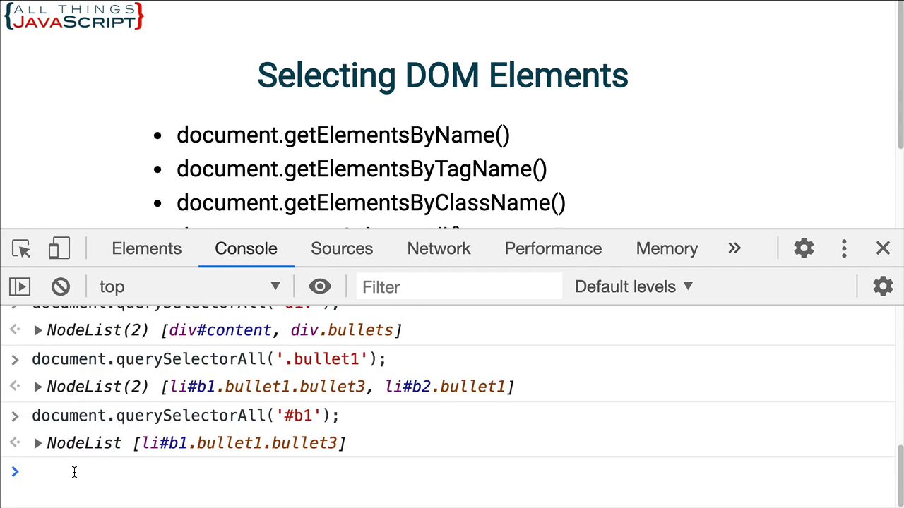
- Enter let nodes = querySelectorAll('.bullet1'), which throws a ReferenceError
{"action": "type", "text": "let"}
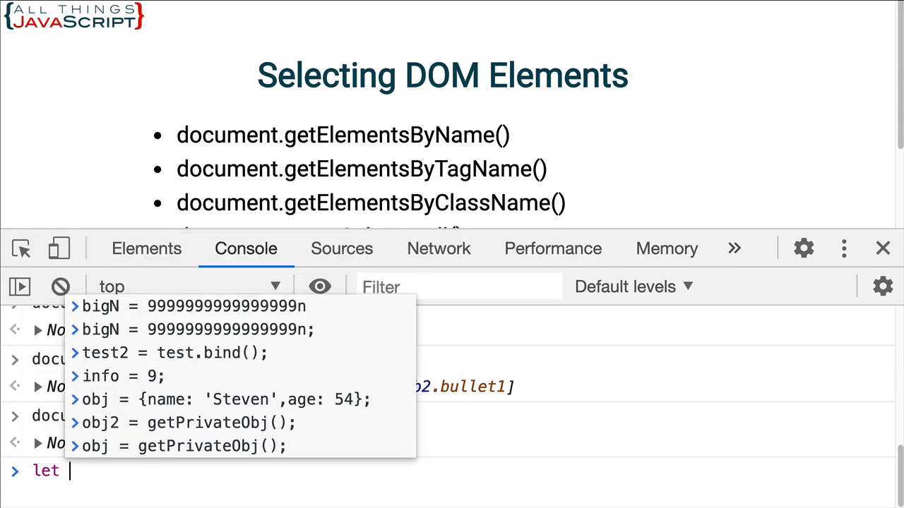
{"action": "type", "text": "nodes"}
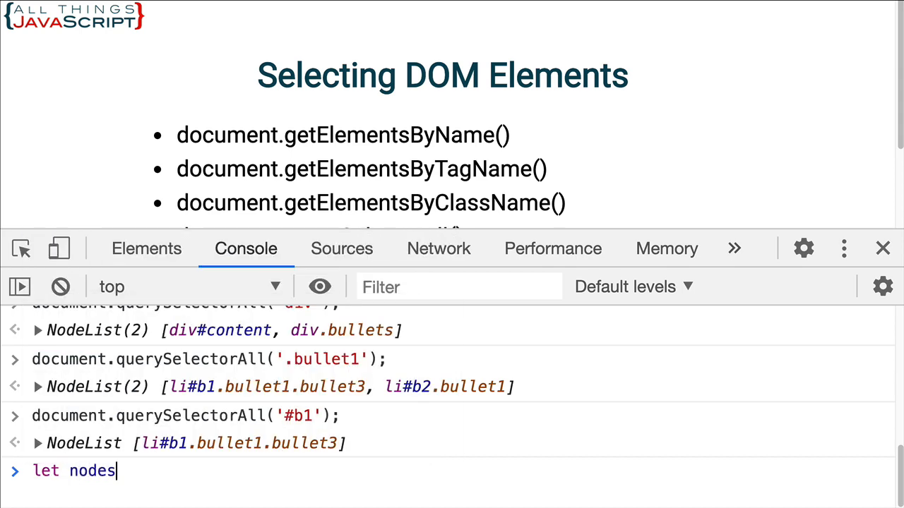
{"action": "type", "text": "="}
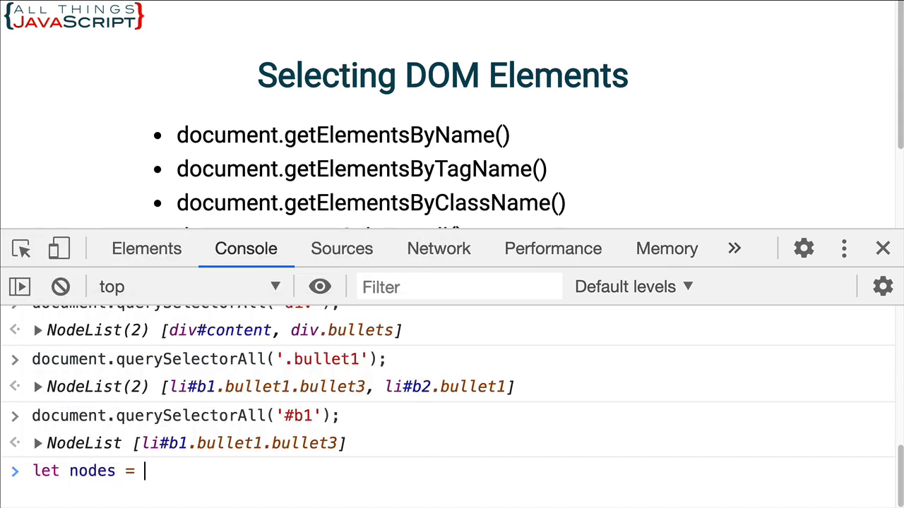
{"action": "type", "text": "querySelector"}
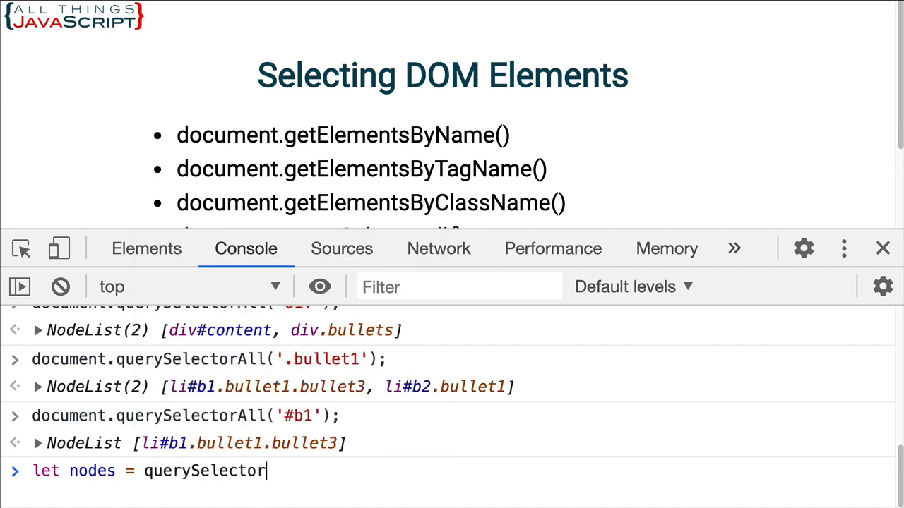
{"action": "type", "text": "All"}
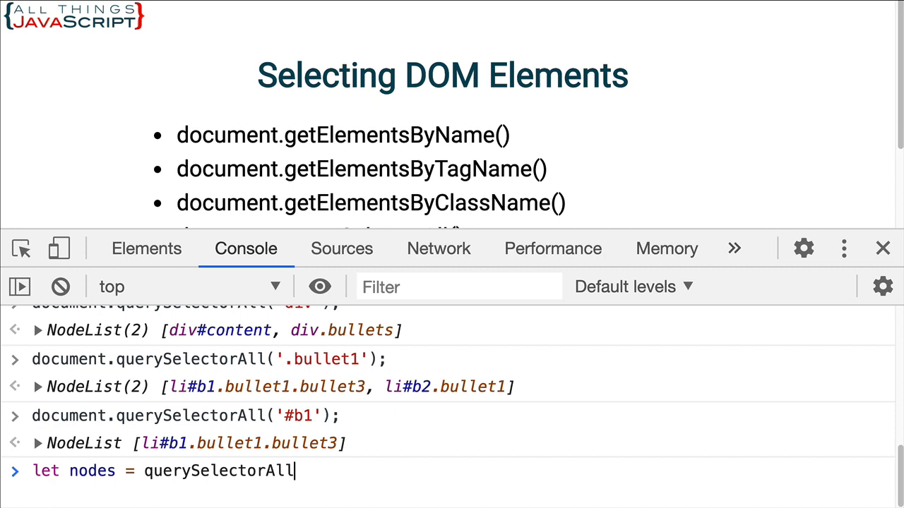
{"action": "type", "text": "("}
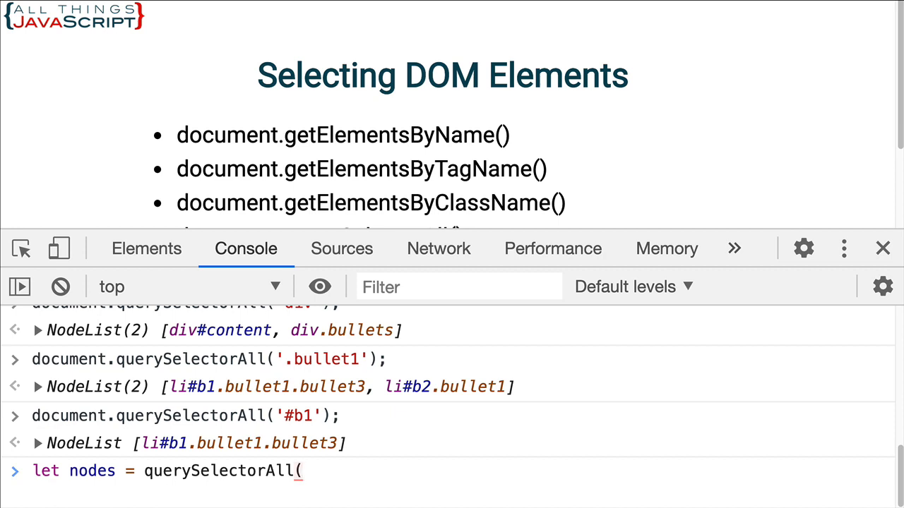
{"action": "type", "text": "'."}
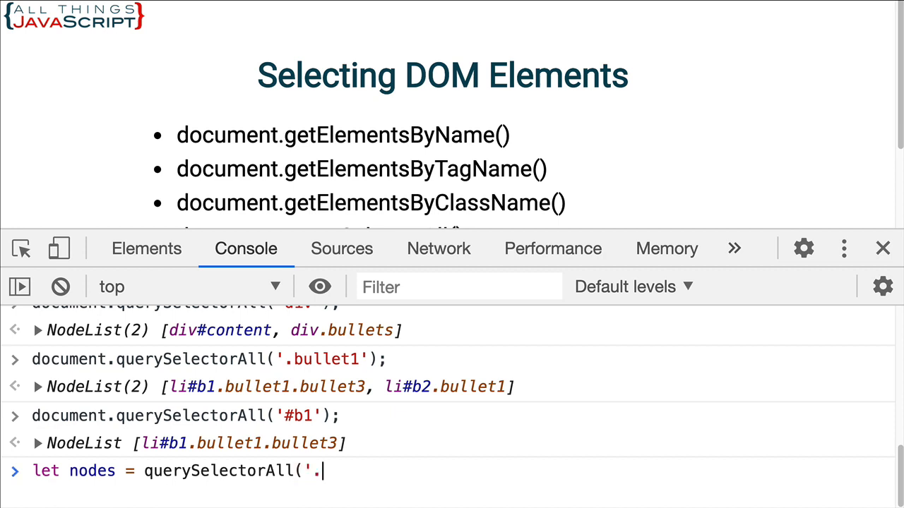
{"action": "type", "text": "bullet"}
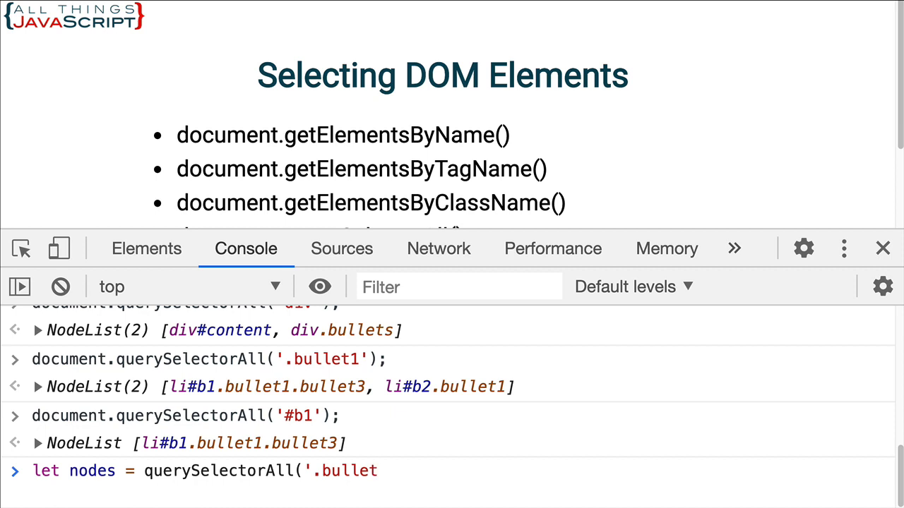
{"action": "type", "text": "1'"}
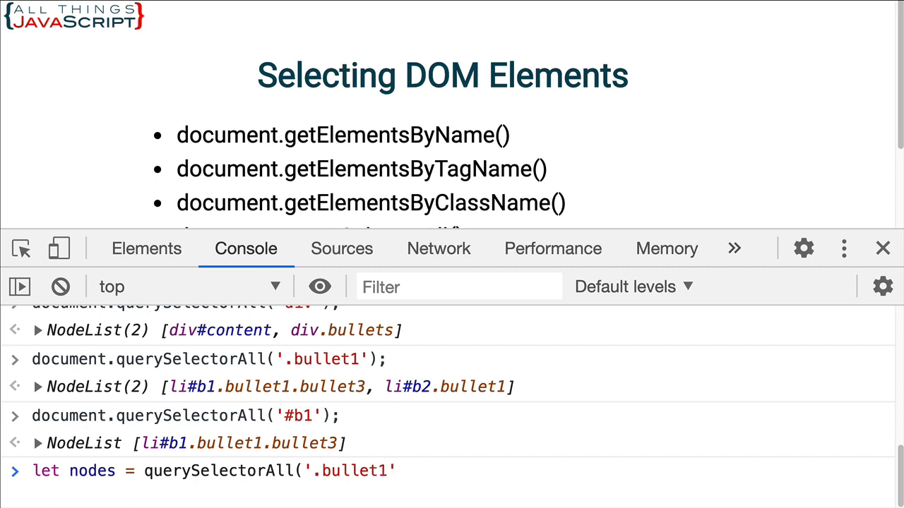
{"action": "key", "text": "Return"}
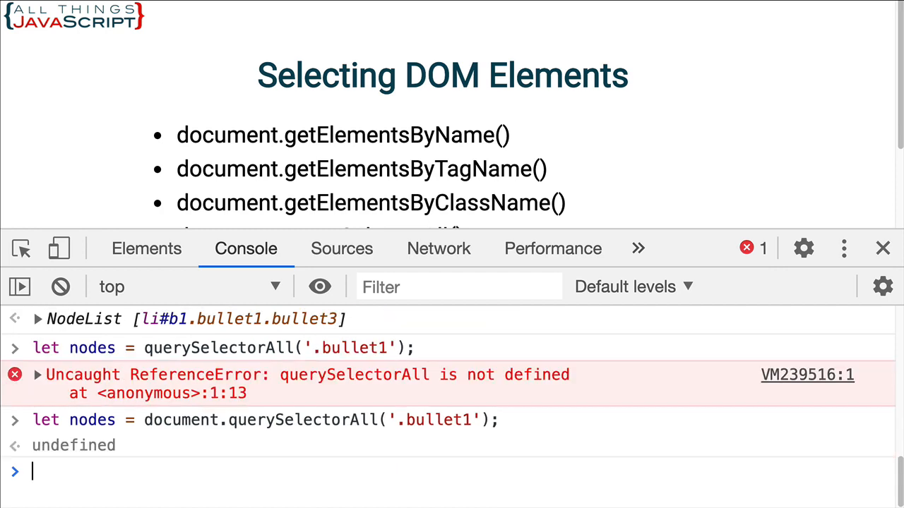
- Begin re-entering the assignment as document.querySelectorAll('.bullet1')
{"action": "type", "text": "n"}
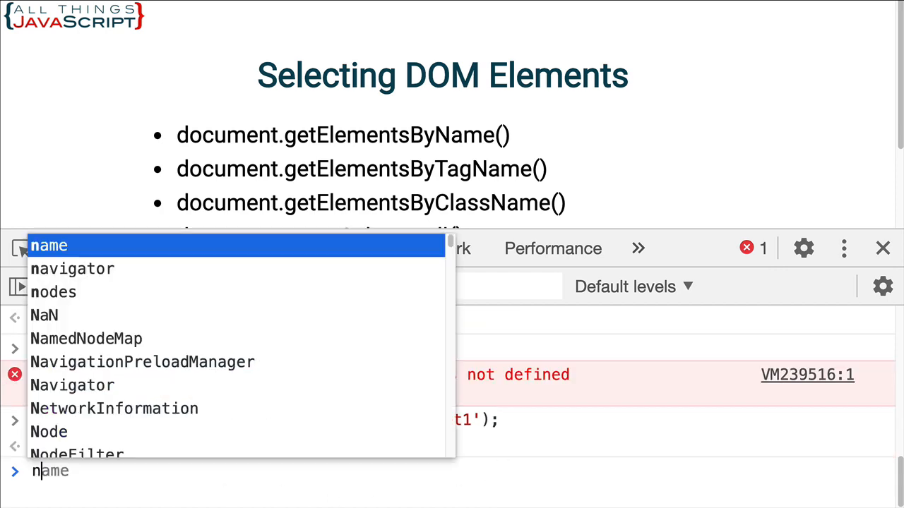
- Print nodes, a NodeList of li#b1 and li#b2, expanding and collapsing it
{"action": "key", "text": "Enter"}
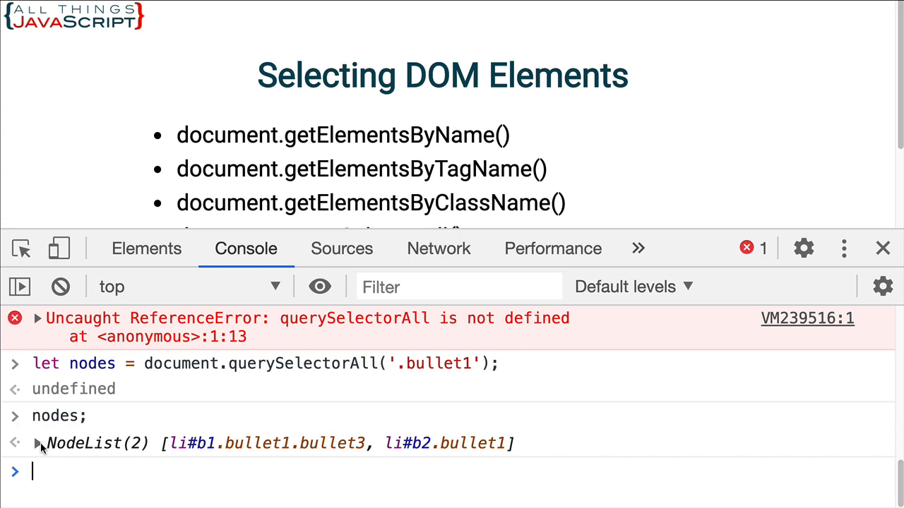
{"action": "left_click", "coordinate": [37, 444]}
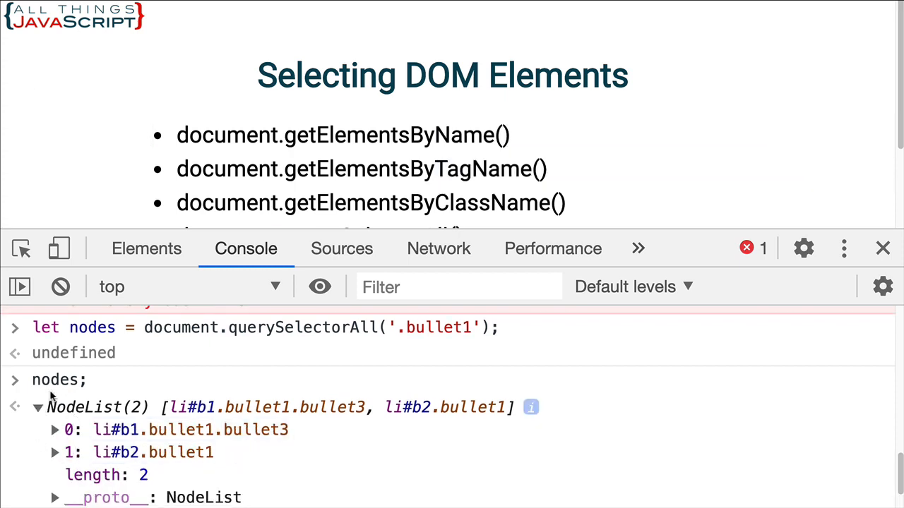
{"action": "left_click", "coordinate": [39, 406]}
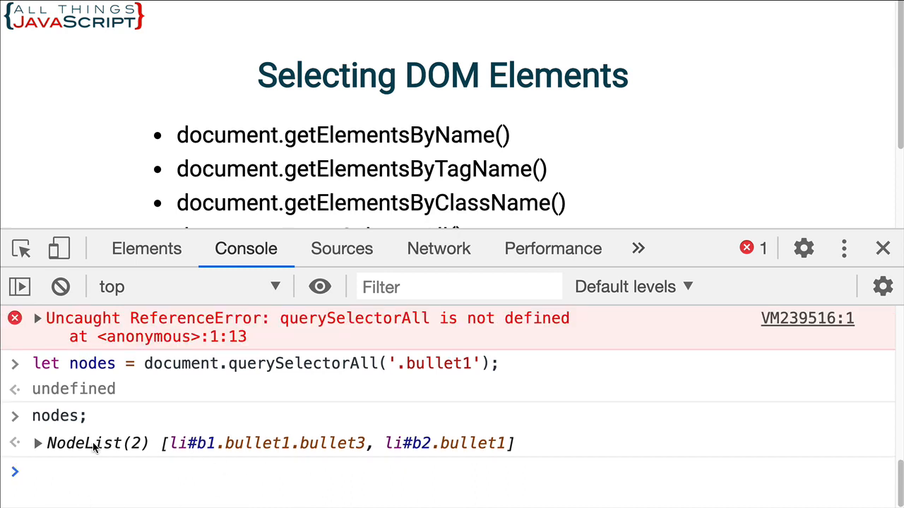
{"action": "mouse_move", "coordinate": [65, 369]}
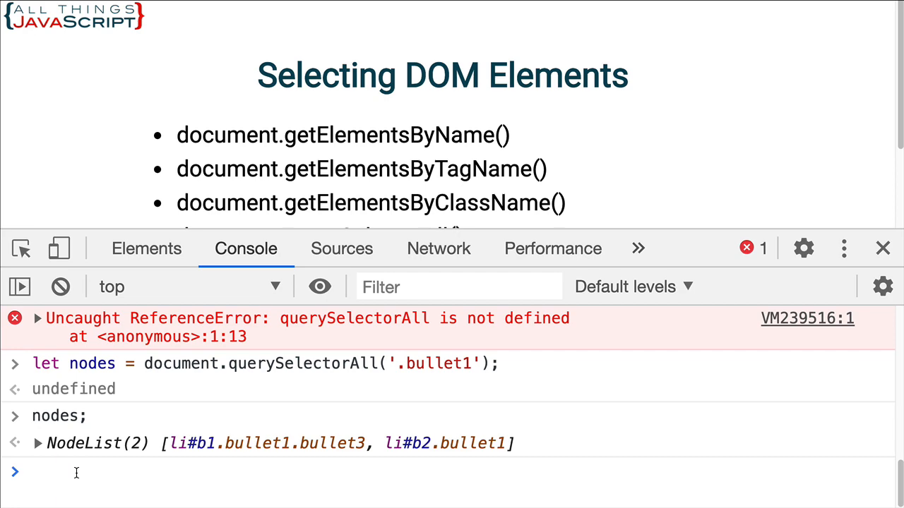
- Evaluate nodes[0] to show the b1 list item element
{"action": "type", "text": "nodes[0"}
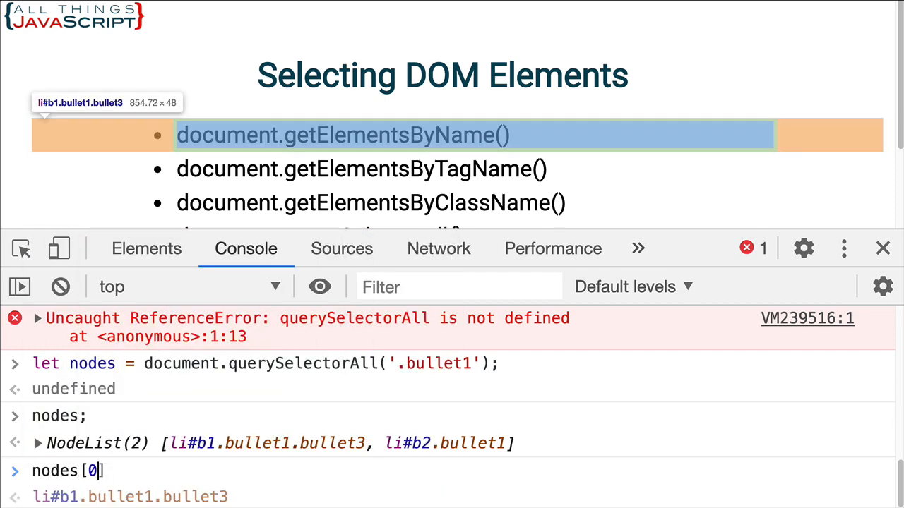
{"action": "type", "text": ";"}
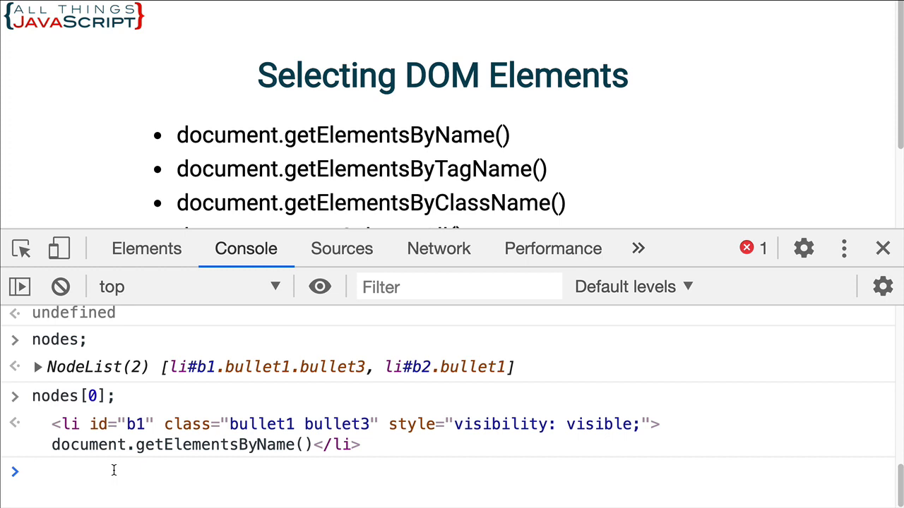
- Declare let nodeArray = [...nodes];, then expand and collapse the resulting array of li#b1 and li#b2
{"action": "type", "text": "let"}
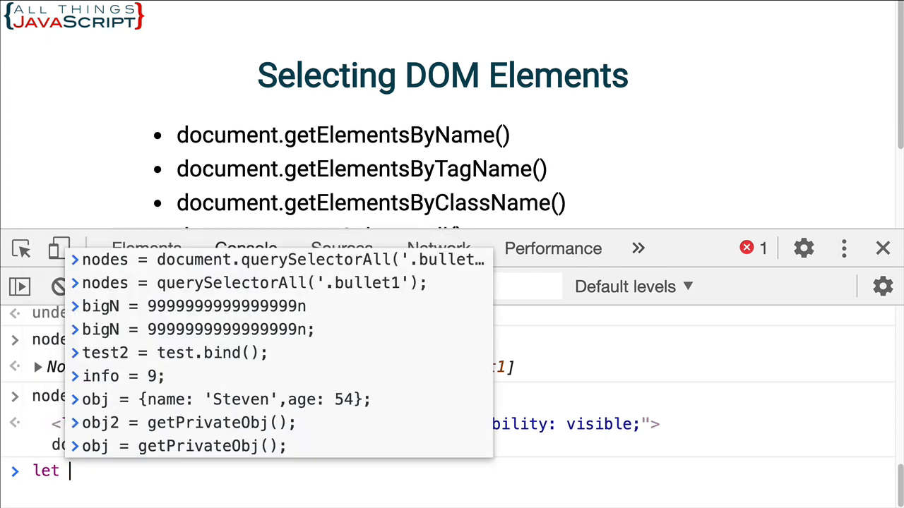
{"action": "type", "text": "nodeArray"}
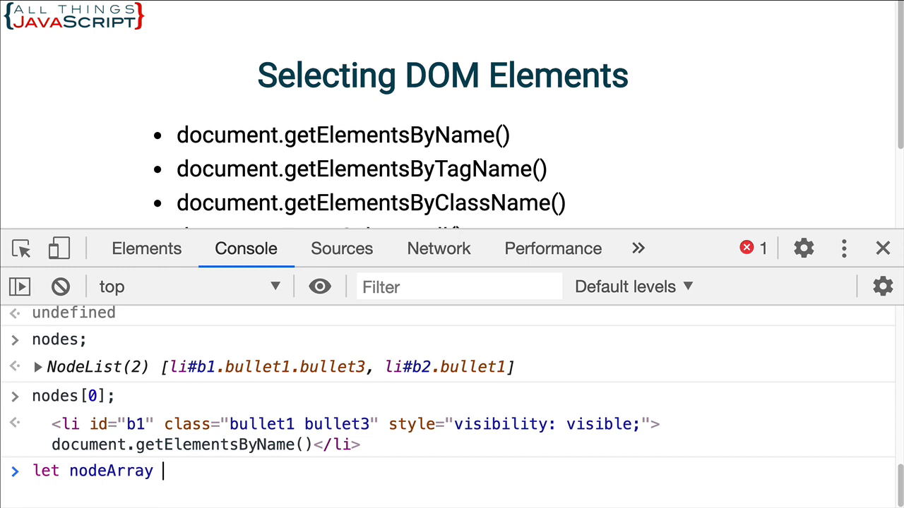
{"action": "type", "text": "="}
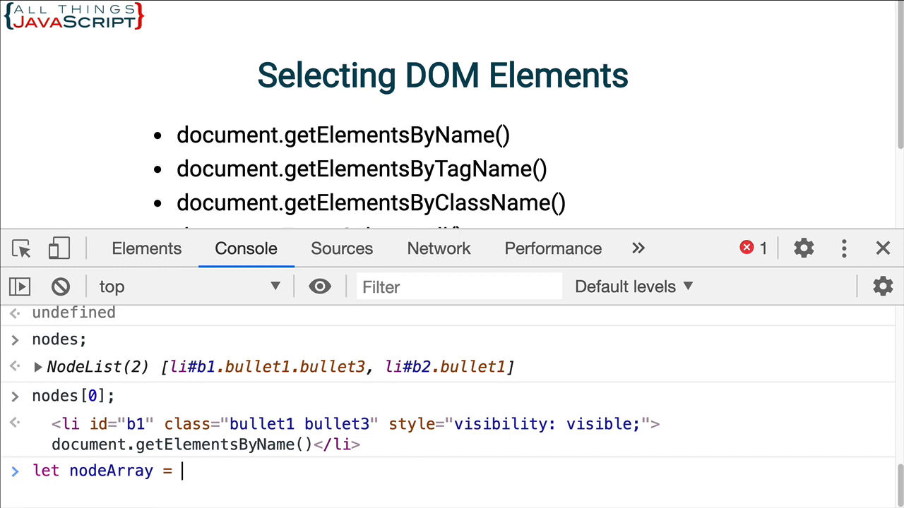
{"action": "type", "text": "["}
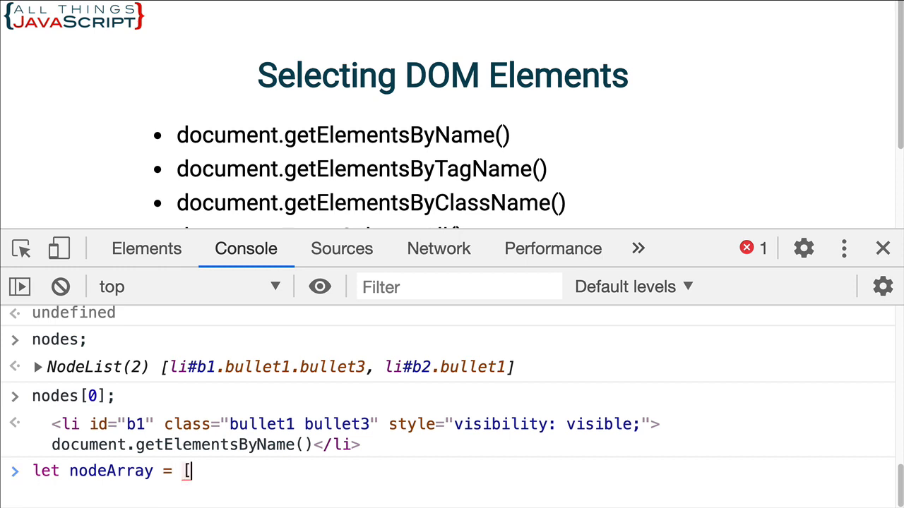
{"action": "type", "text": "];"}
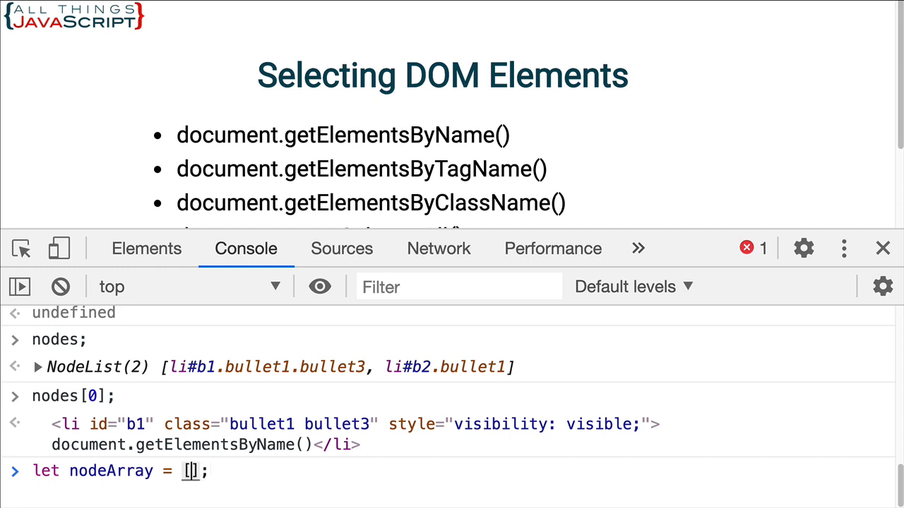
{"action": "type", "text": "..."}
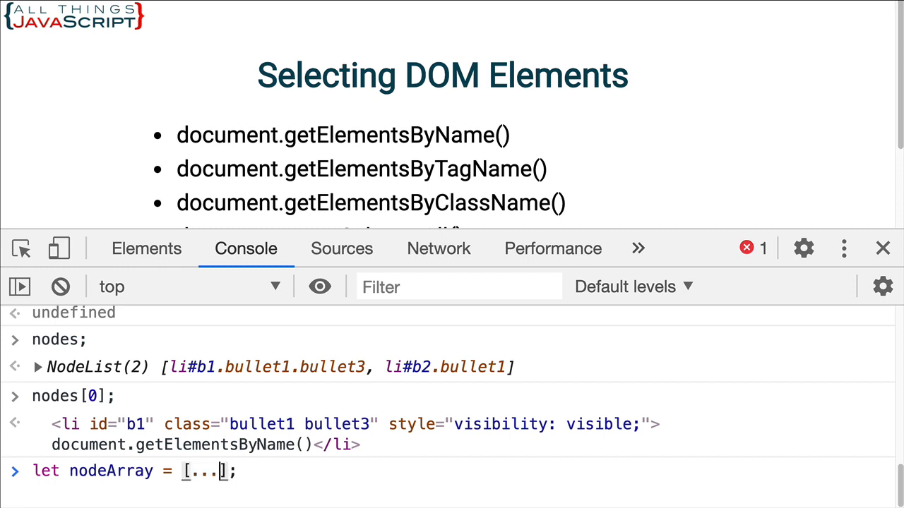
{"action": "type", "text": "nodes"}
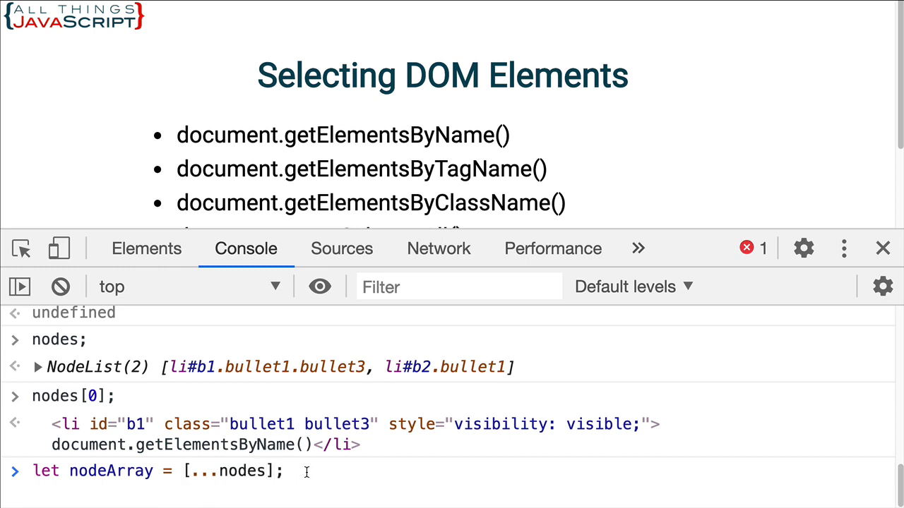
{"action": "key", "text": "Return"}
{"action": "type", "text": "nodeArray;"}
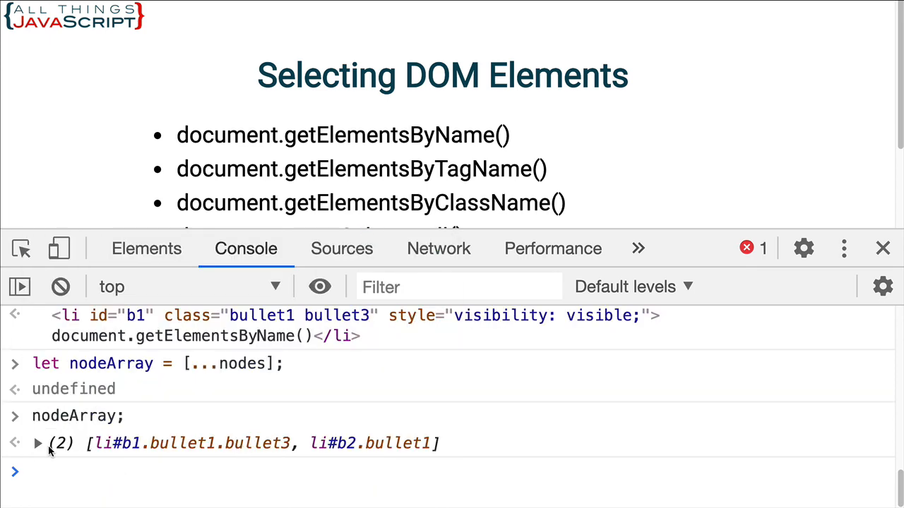
{"action": "left_click", "coordinate": [38, 443]}
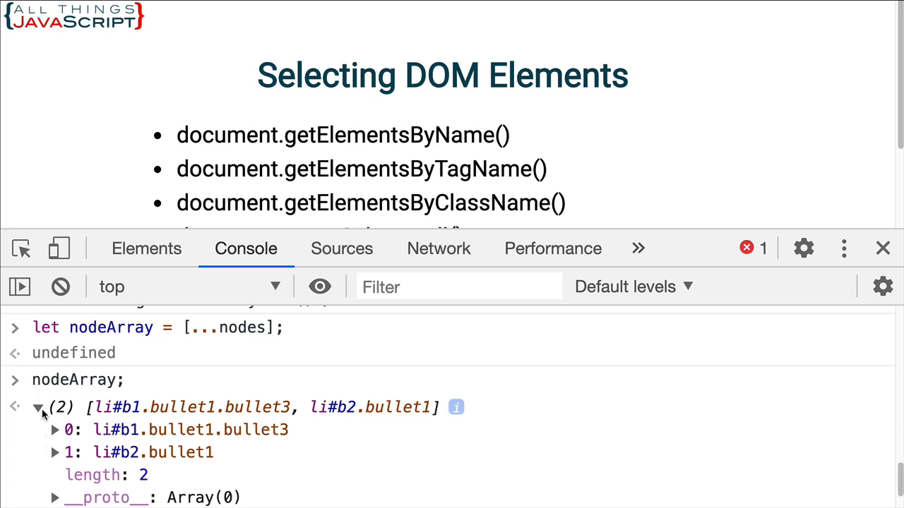
{"action": "left_click", "coordinate": [40, 407]}
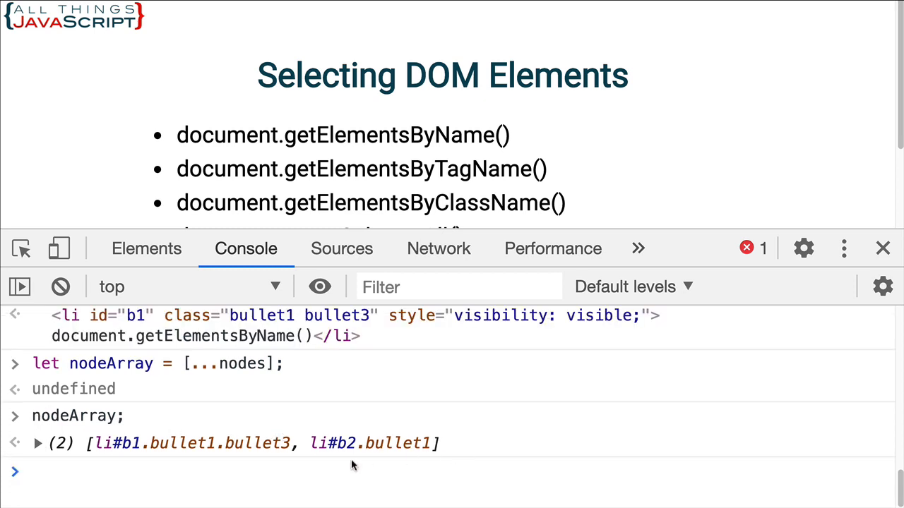
{"action": "mouse_move", "coordinate": [168, 435]}
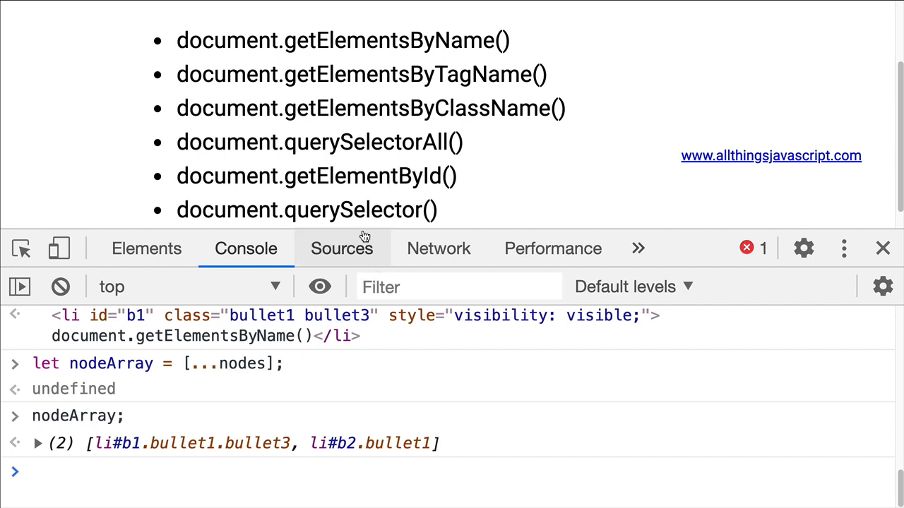
{"action": "mouse_move", "coordinate": [318, 195]}
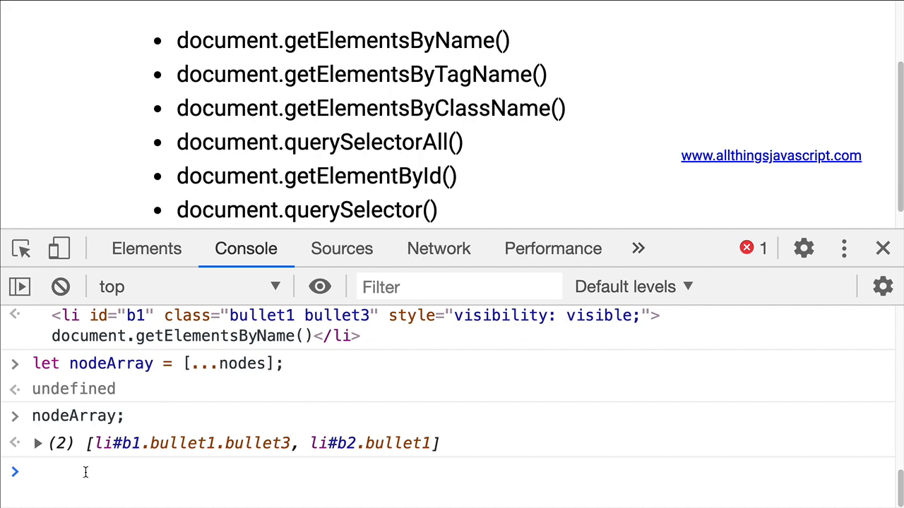
- Evaluate document.getElementById('b1'); to return the b1 list item element
{"action": "type", "text": "document.getElementById("}
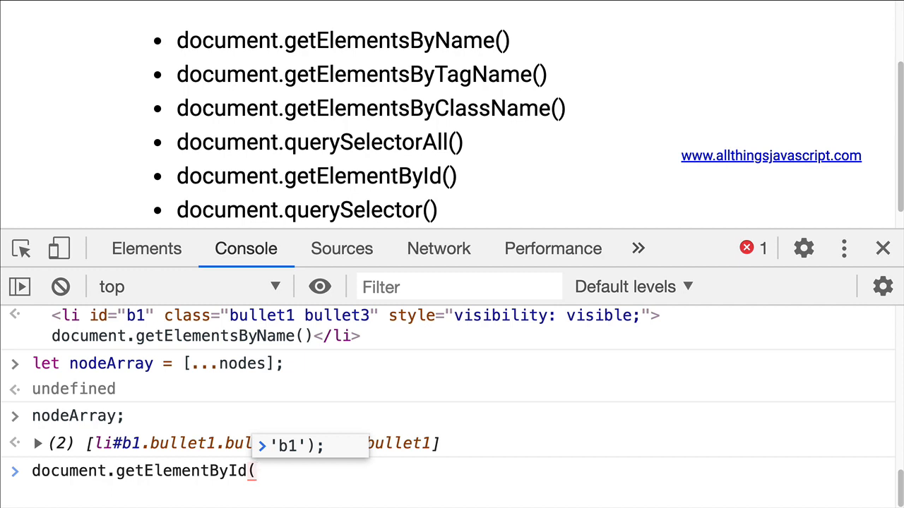
{"action": "type", "text": "b1"}
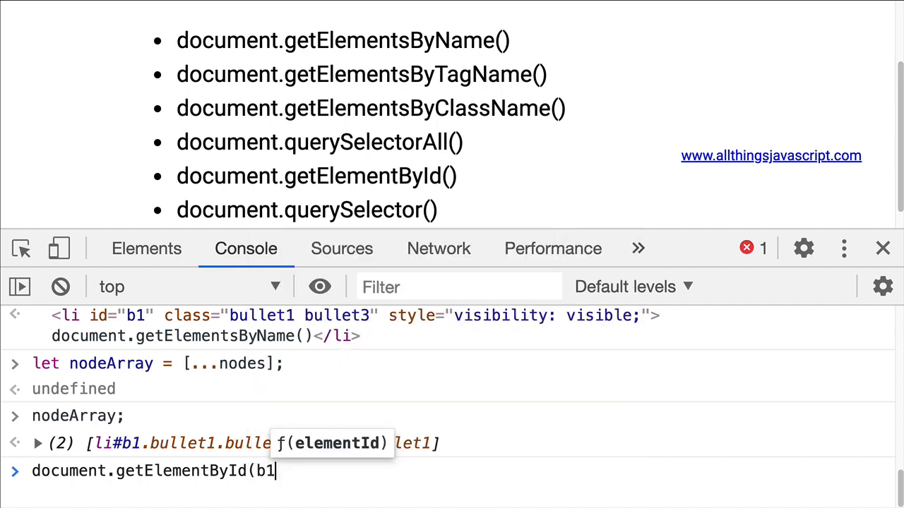
{"action": "type", "text": "'b1');"}
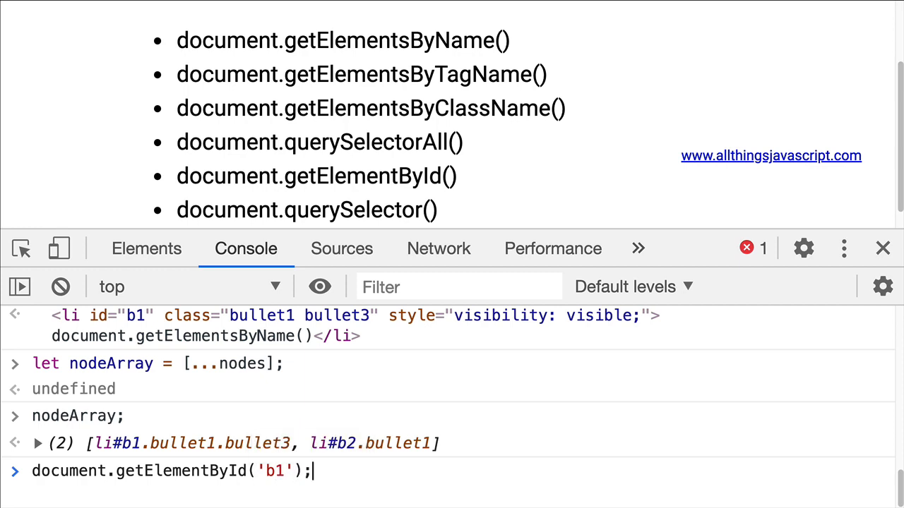
{"action": "key", "text": "Return"}
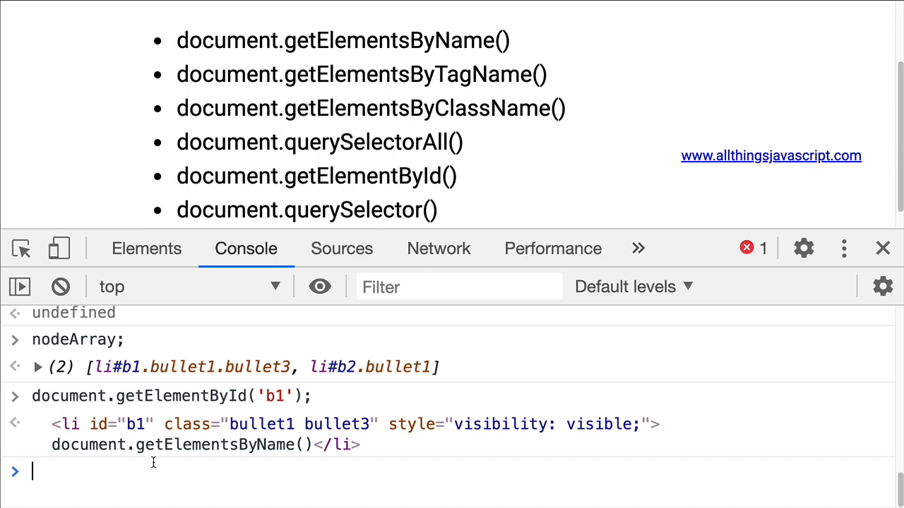
{"action": "mouse_move", "coordinate": [319, 287]}
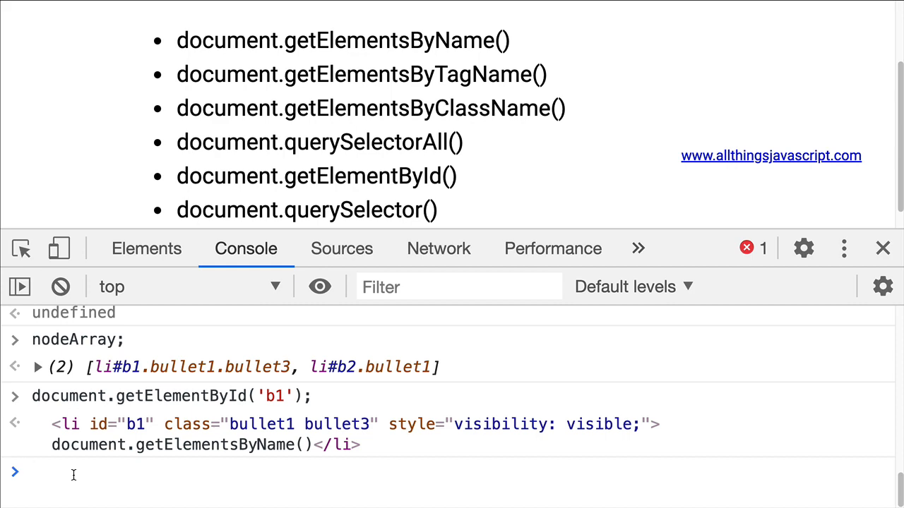
- Declare let node = document.querySelector('#b1'); to hold the b1 list item
{"action": "type", "text": "let nod"}
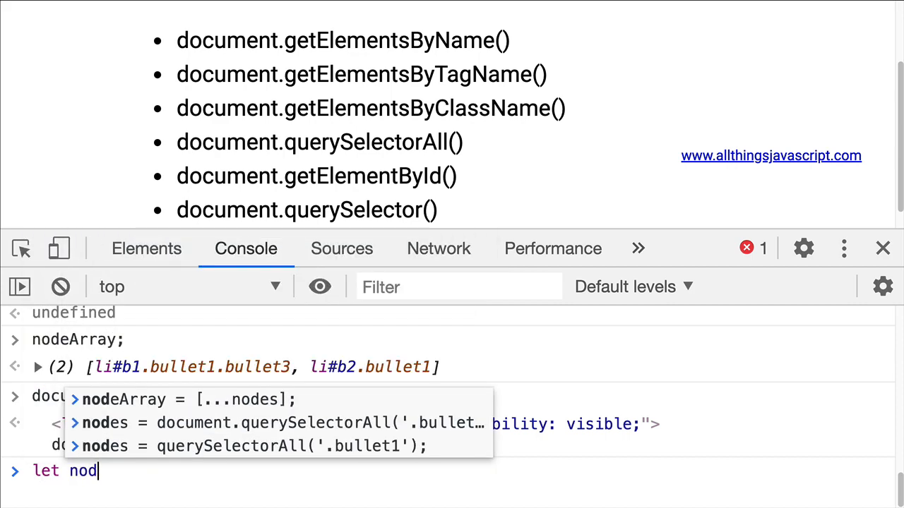
{"action": "type", "text": "e"}
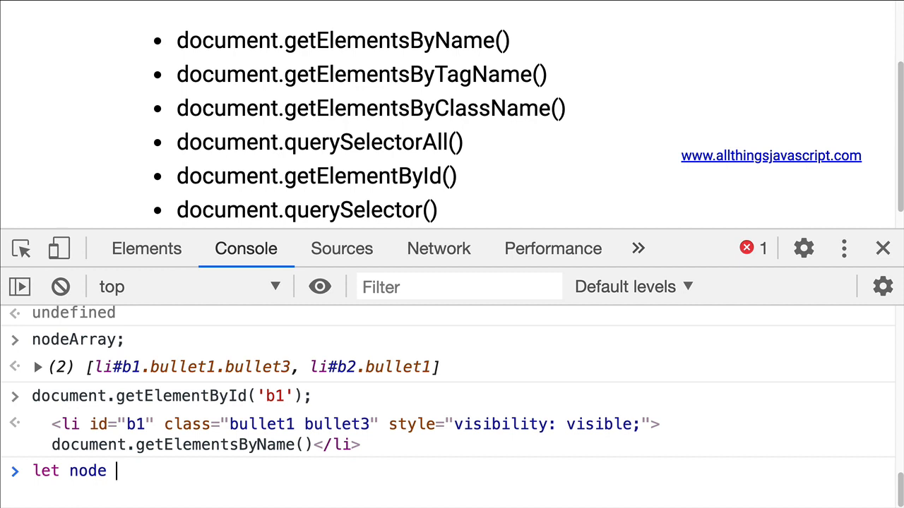
{"action": "type", "text": "= document.querySelector("}
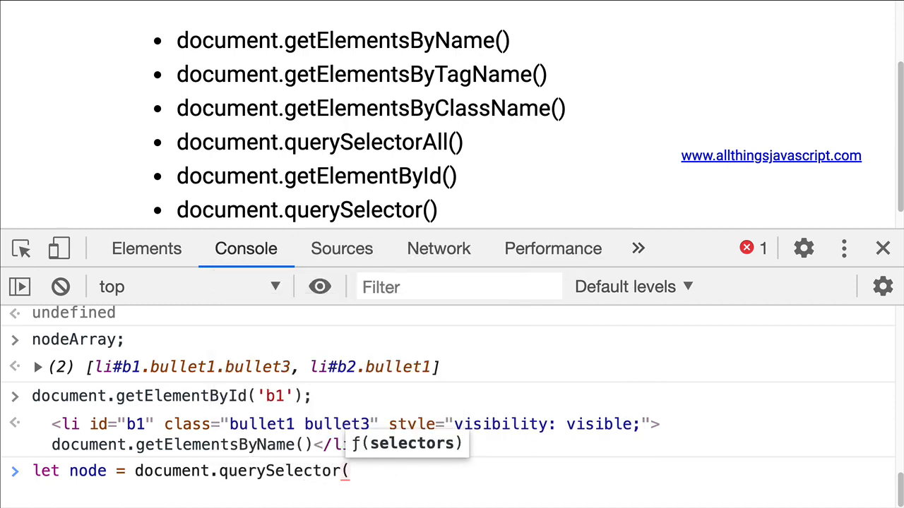
{"action": "type", "text": "'"}
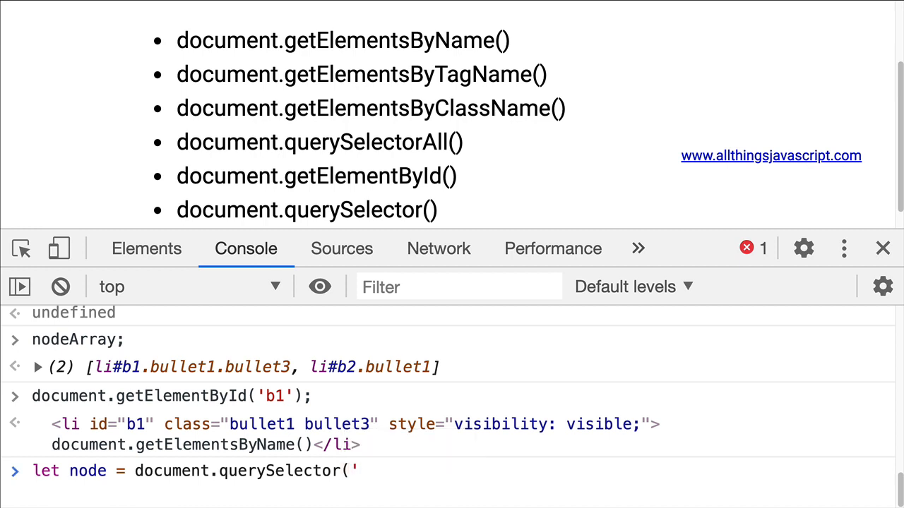
{"action": "type", "text": "#b"}
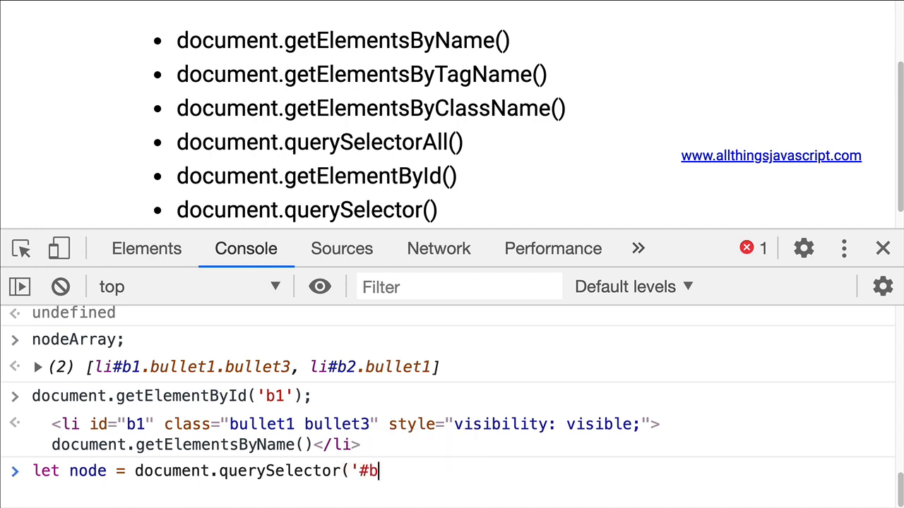
{"action": "type", "text": "1');"}
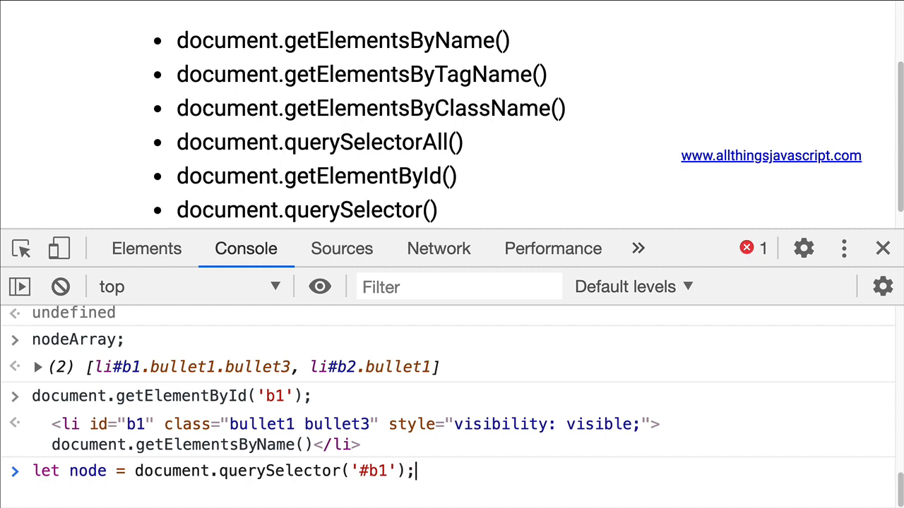
{"action": "key", "text": "Return"}
{"action": "type", "text": "node;"}
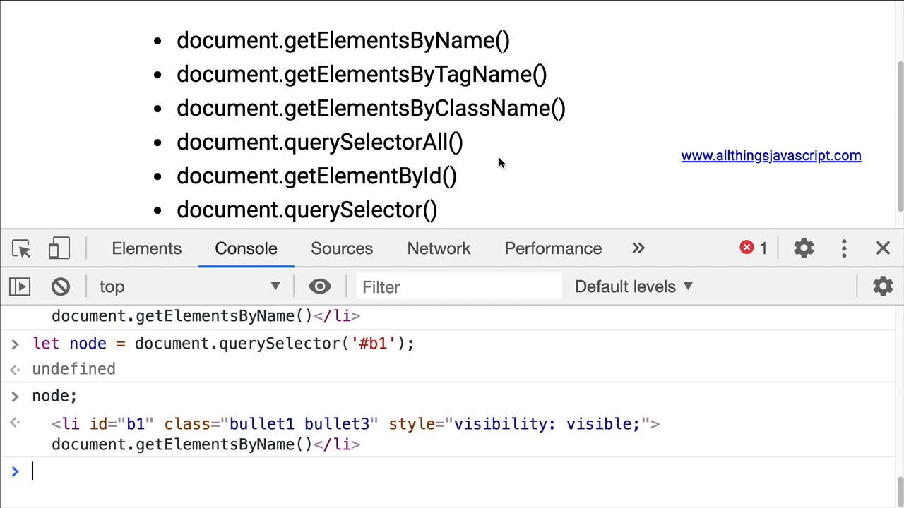
{"action": "mouse_move", "coordinate": [491, 167]}
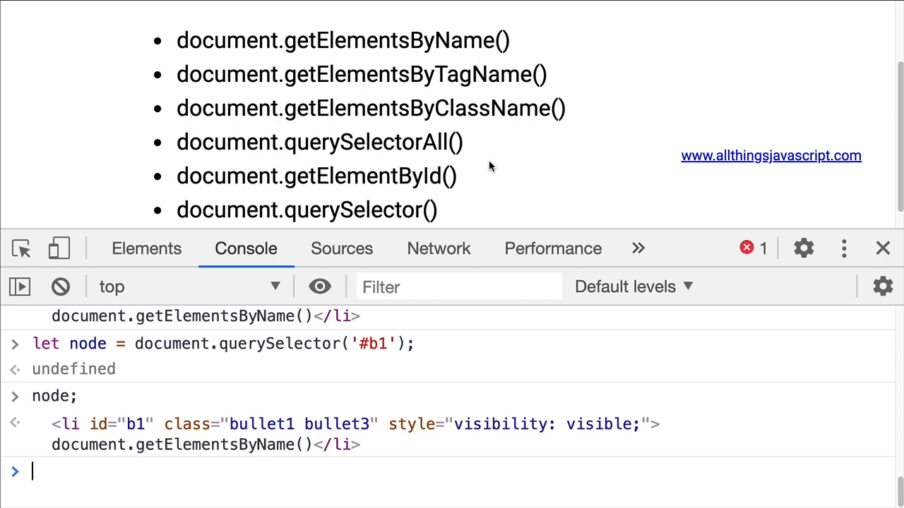
{"action": "mouse_move", "coordinate": [346, 106]}
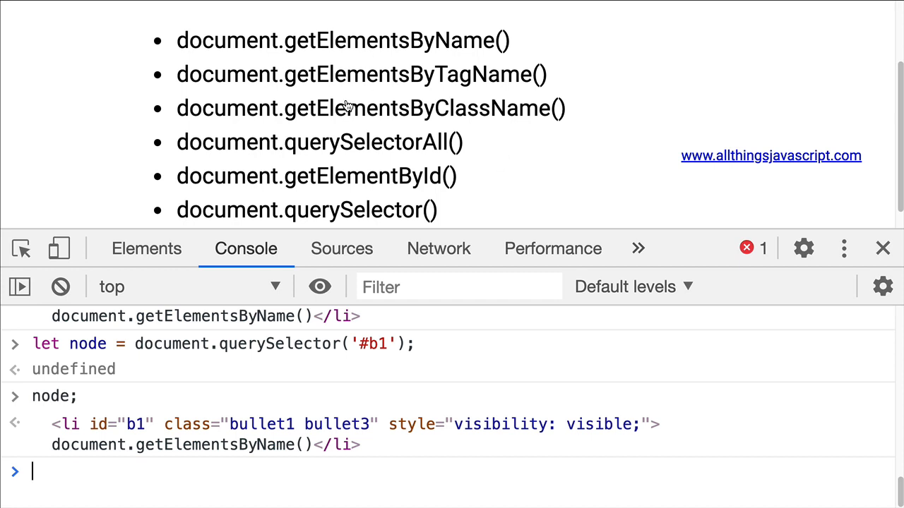